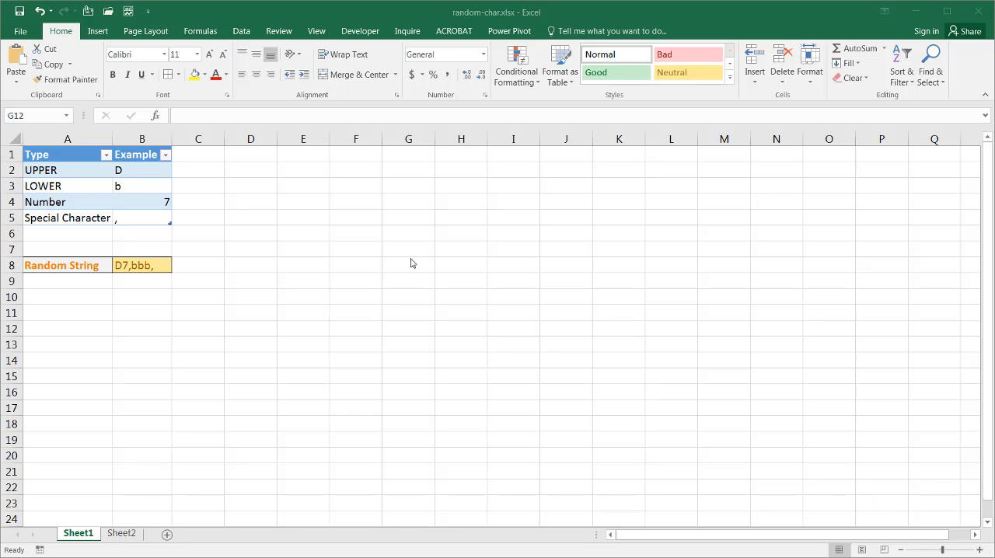
pyautogui.moveTo(253, 269)
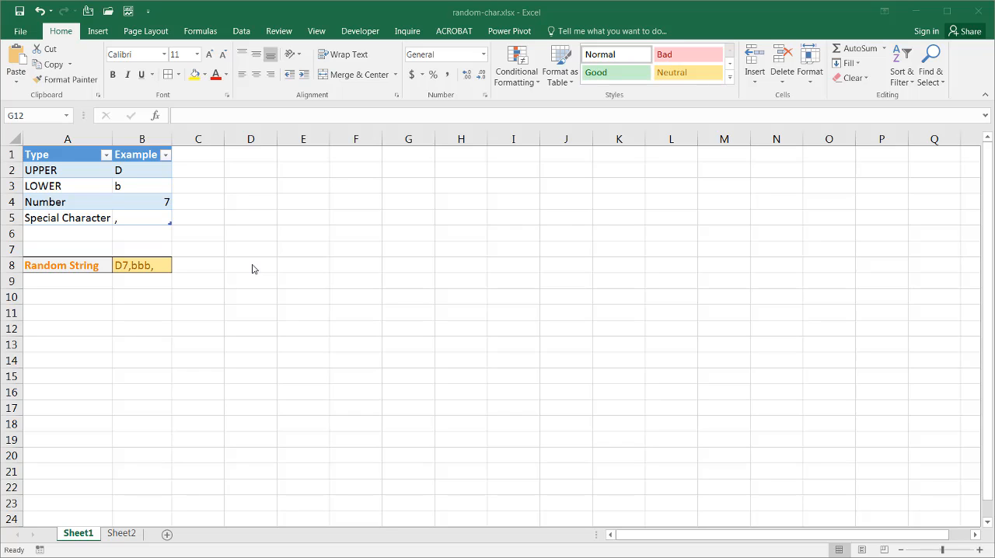
pyautogui.moveTo(247, 270)
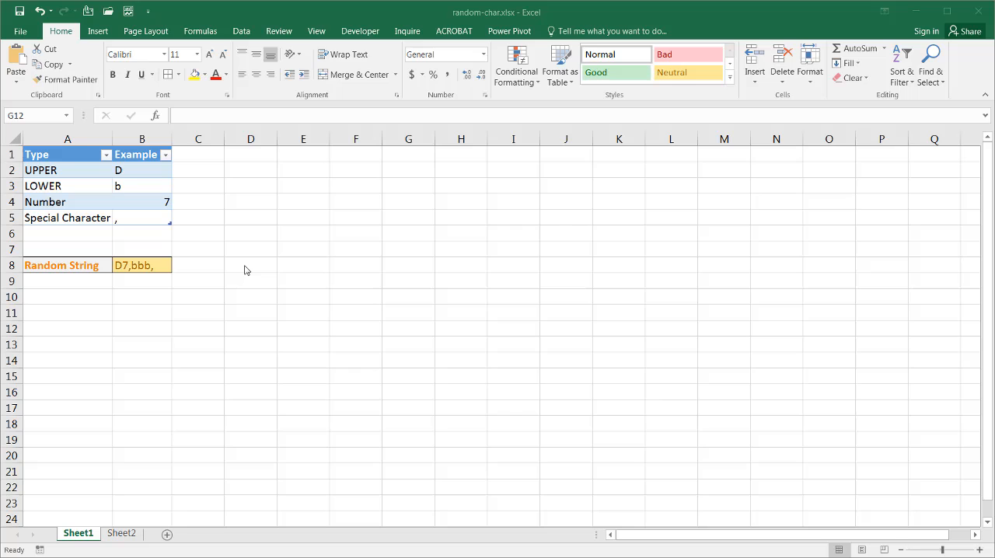
# - Recalculate twice with F9 so the random string changes from D7,bbb, to H3-xxx-
pyautogui.click(408, 328)
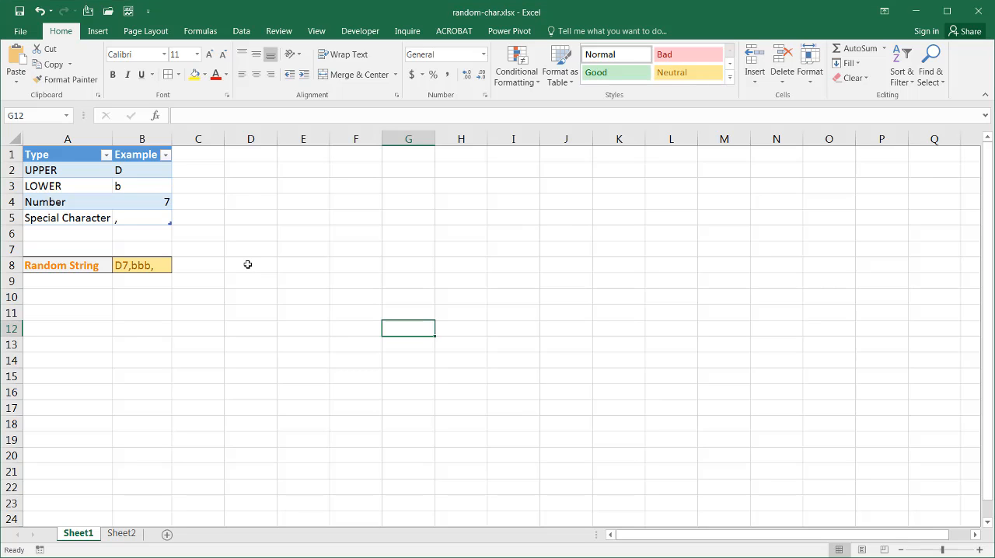
pyautogui.click(249, 264)
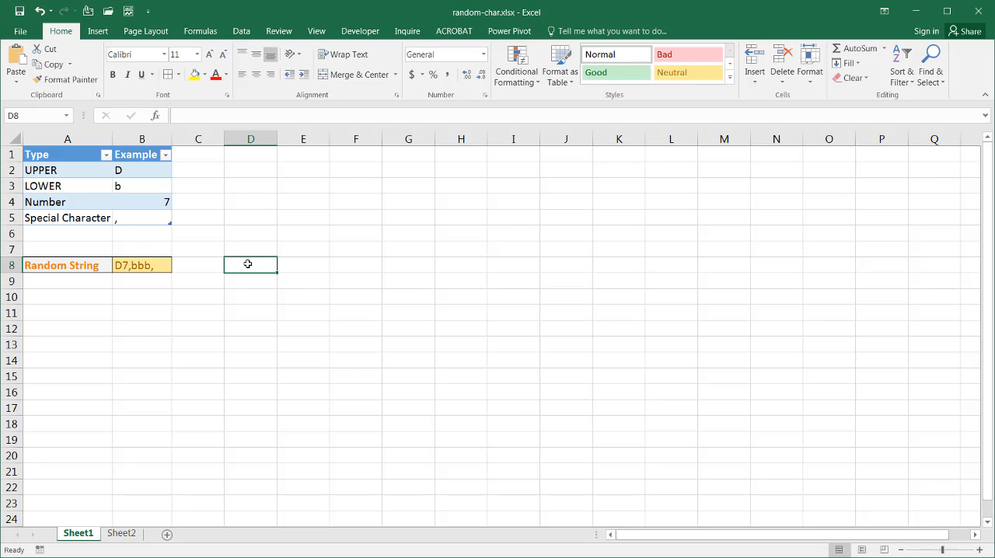
pyautogui.moveTo(251, 209)
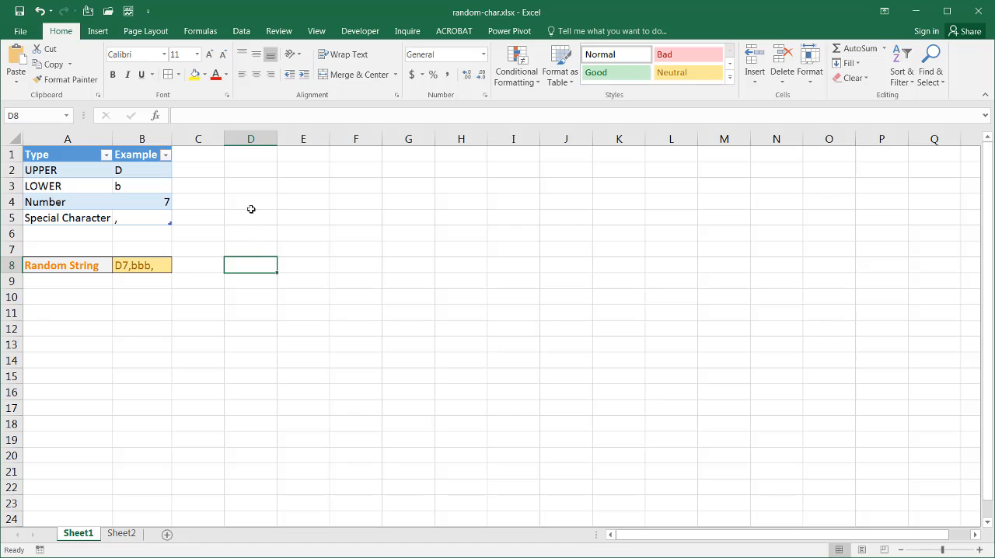
pyautogui.moveTo(150, 204)
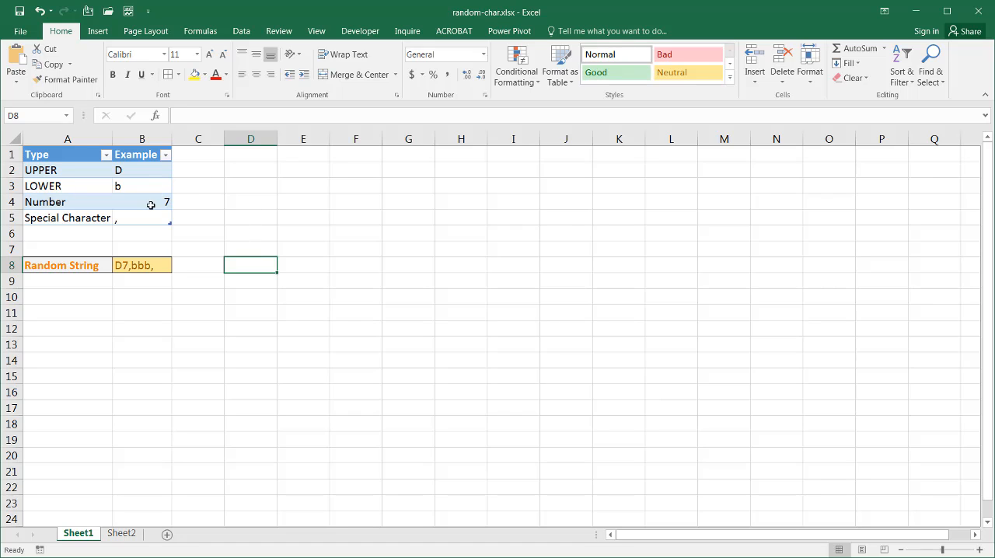
pyautogui.moveTo(266, 268)
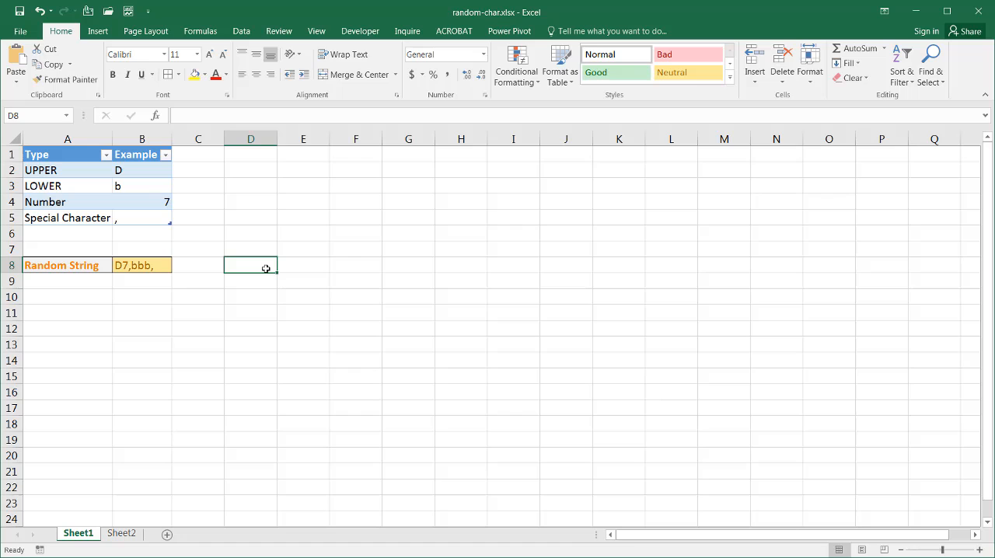
pyautogui.press('F9')
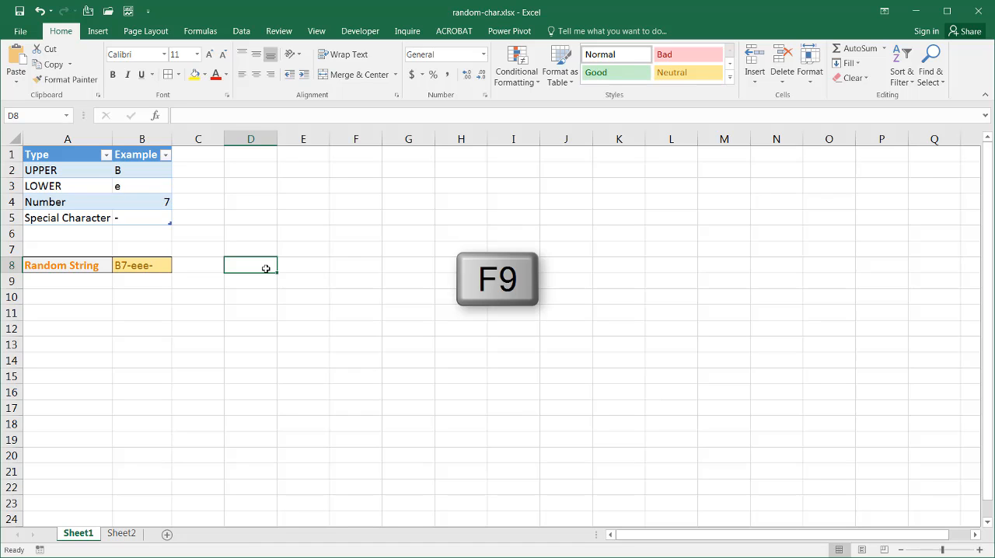
pyautogui.press('F9')
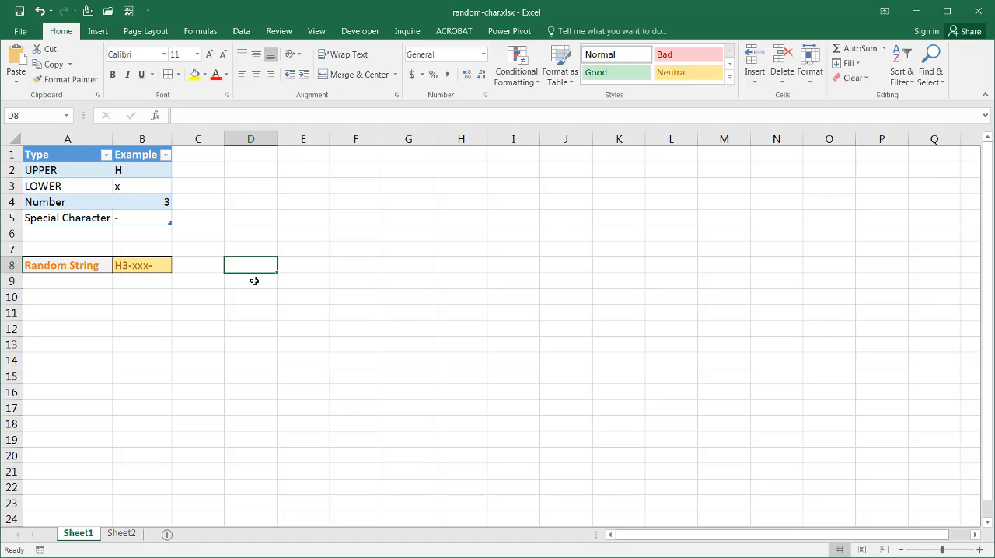
pyautogui.moveTo(218, 403)
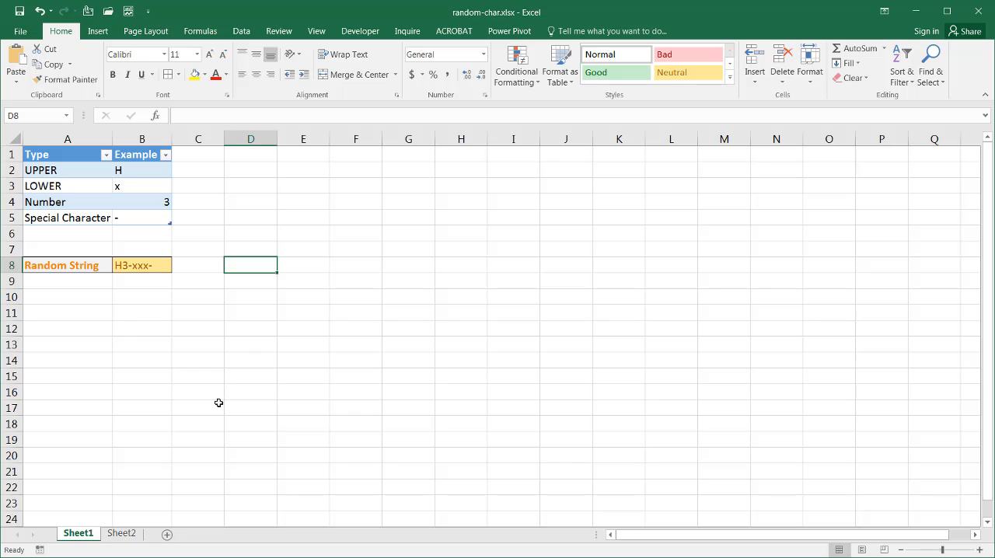
pyautogui.moveTo(124, 533)
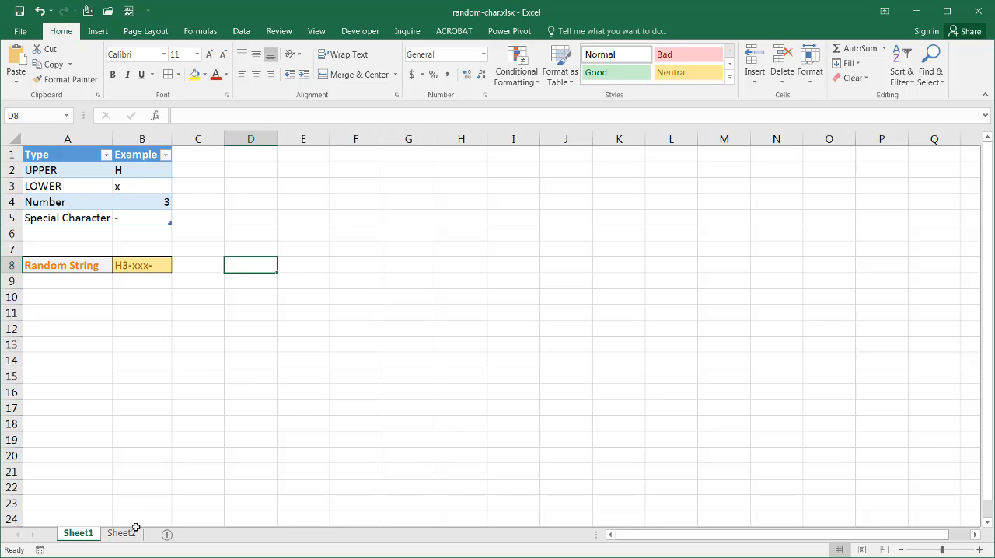
# - Show Sheet2's ASCII code tables after a brief check of Sheet1
pyautogui.click(123, 534)
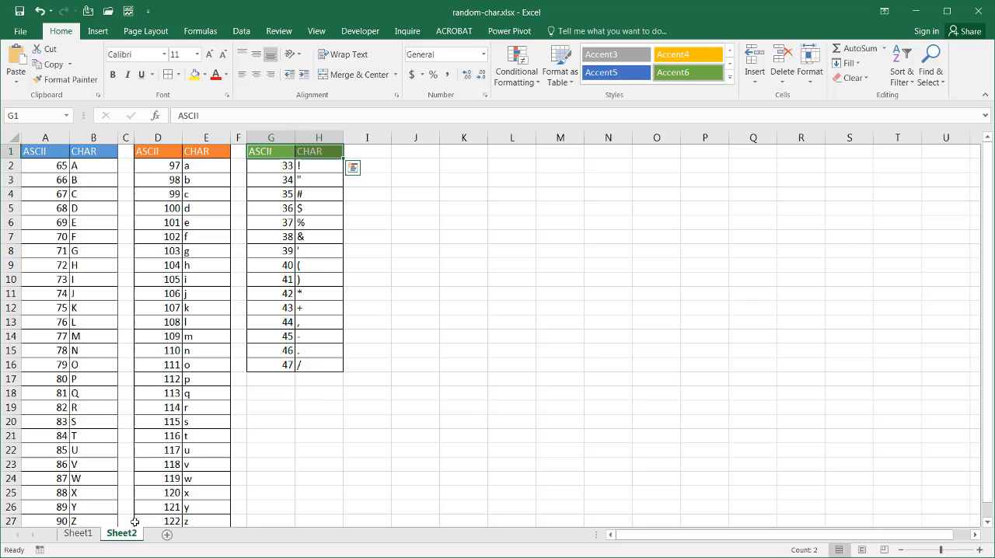
pyautogui.moveTo(473, 408)
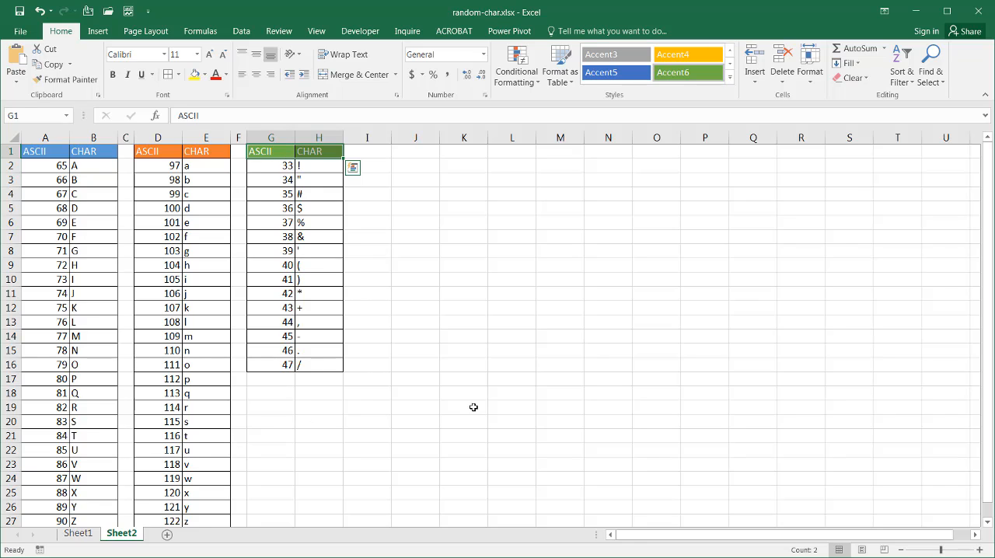
pyautogui.moveTo(90, 171)
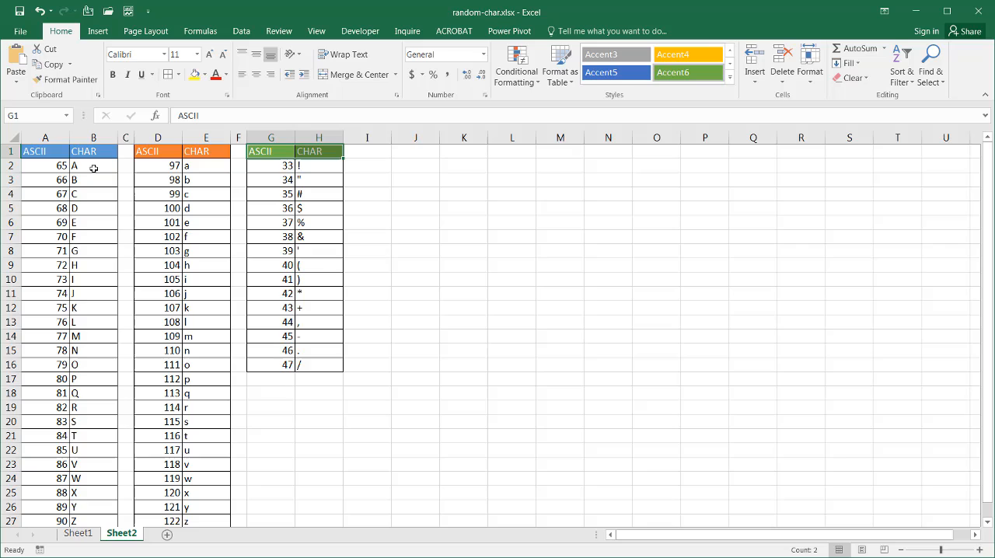
pyautogui.moveTo(141, 166)
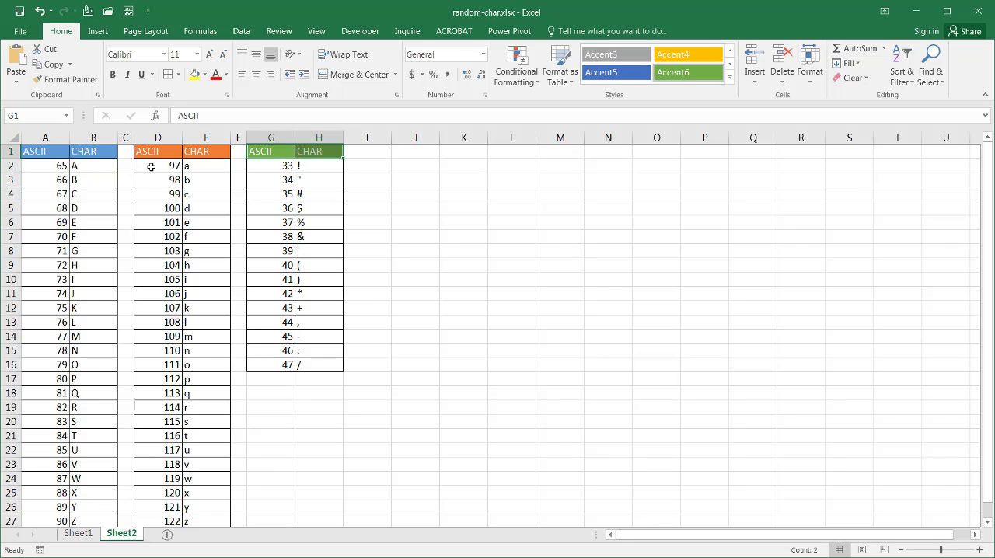
pyautogui.moveTo(137, 513)
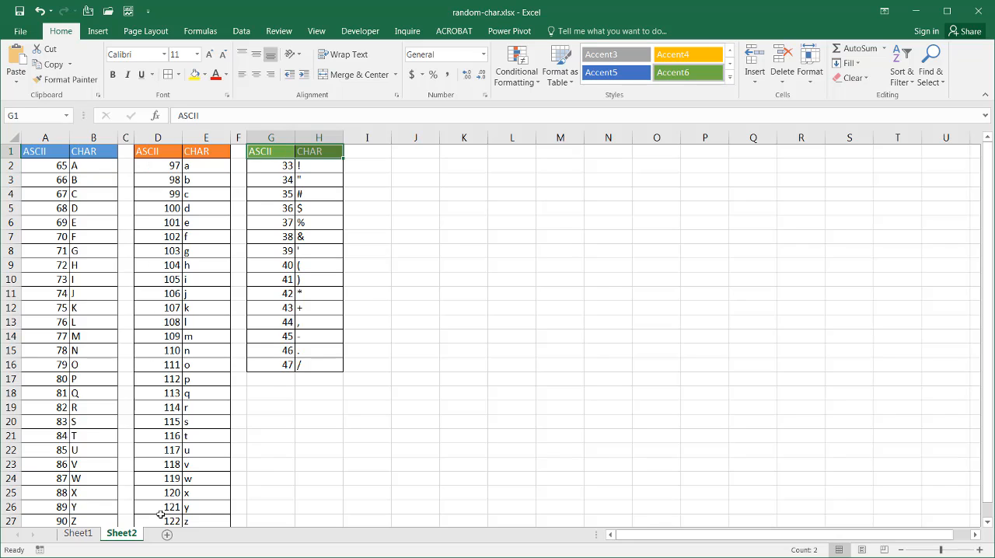
pyautogui.moveTo(206, 365)
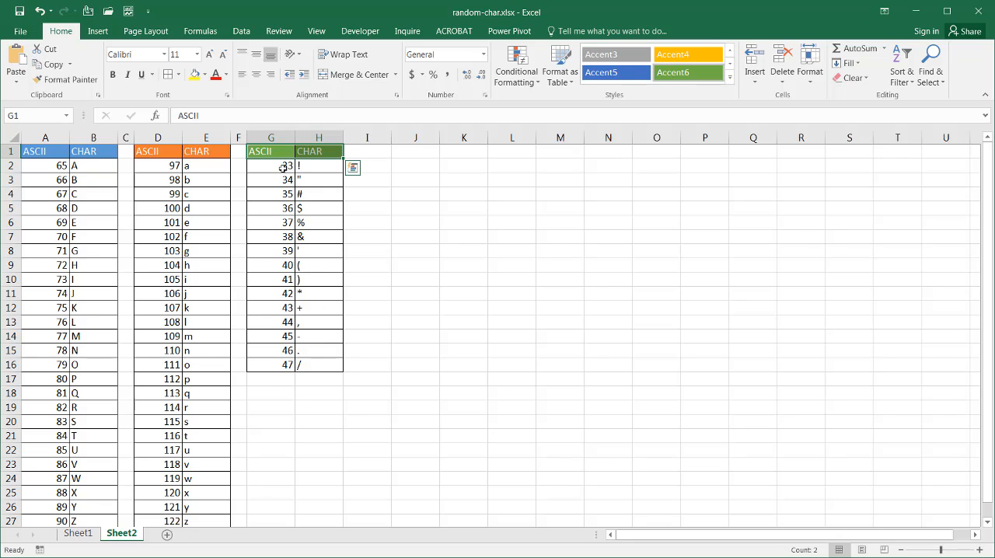
pyautogui.moveTo(317, 166)
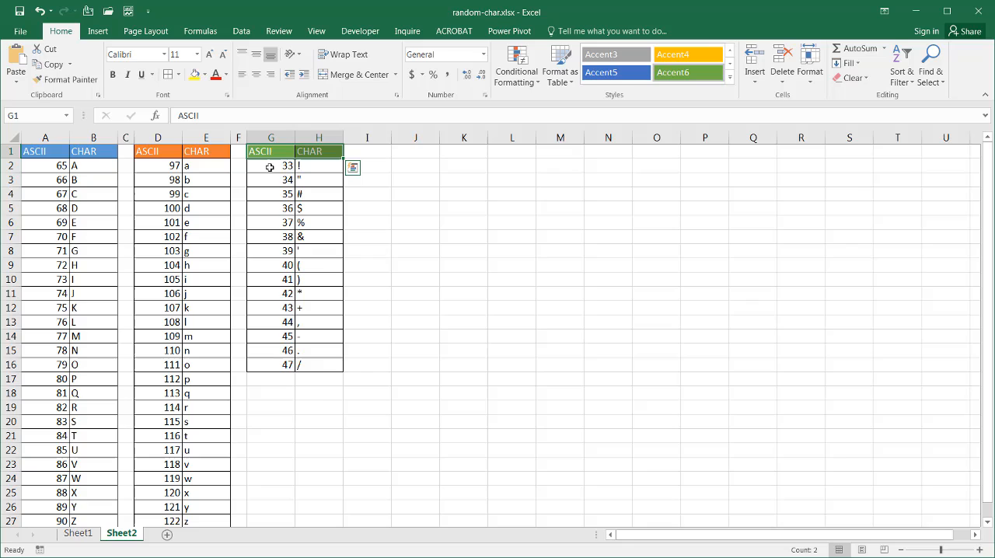
pyautogui.moveTo(274, 354)
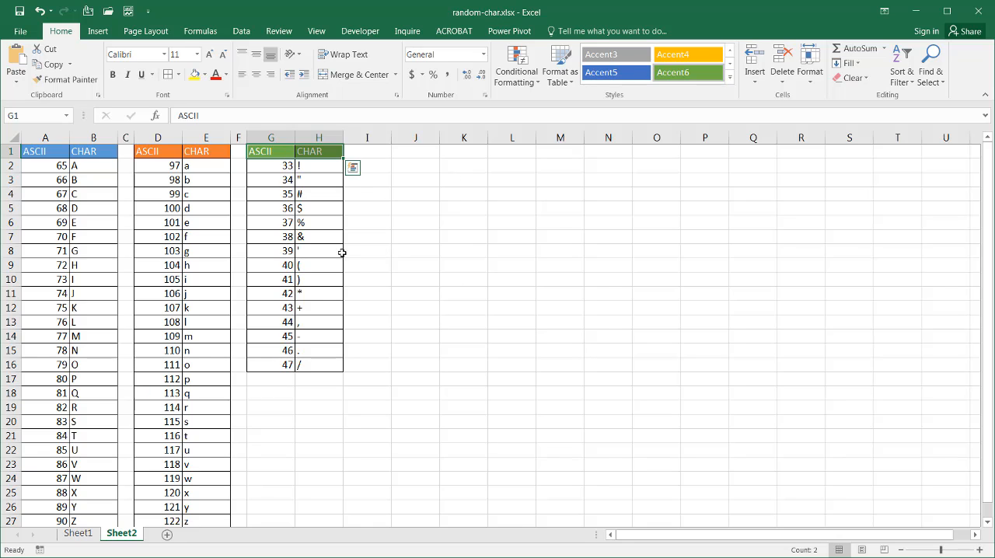
pyautogui.click(76, 533)
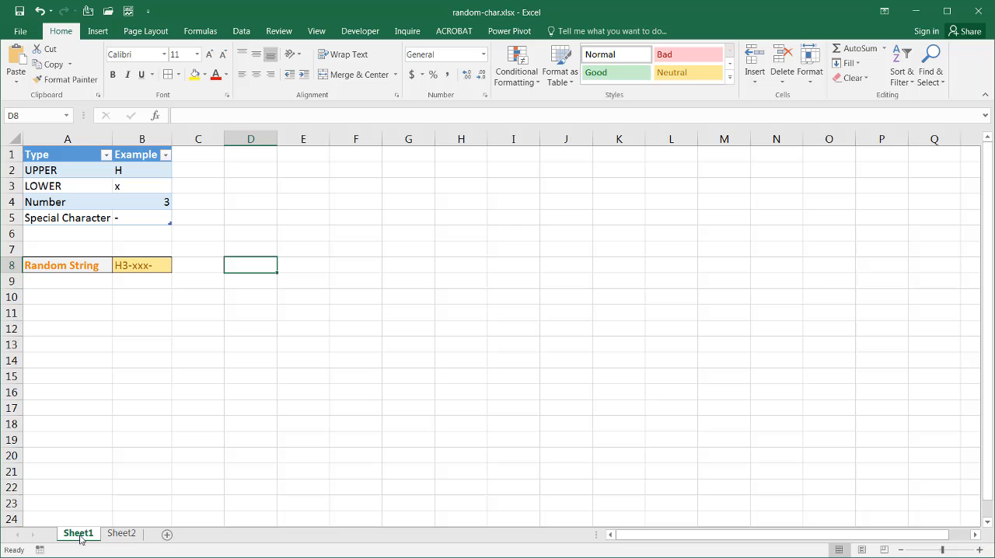
pyautogui.click(126, 533)
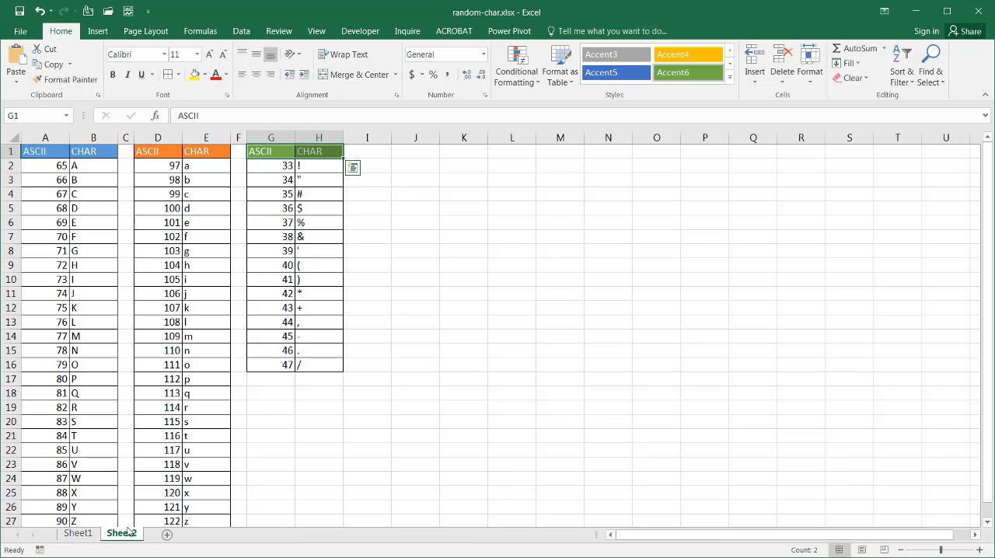
# - Build a helper table at K1 with Type/Char headings and Upper, Lower, Number, Special labels
pyautogui.click(456, 151)
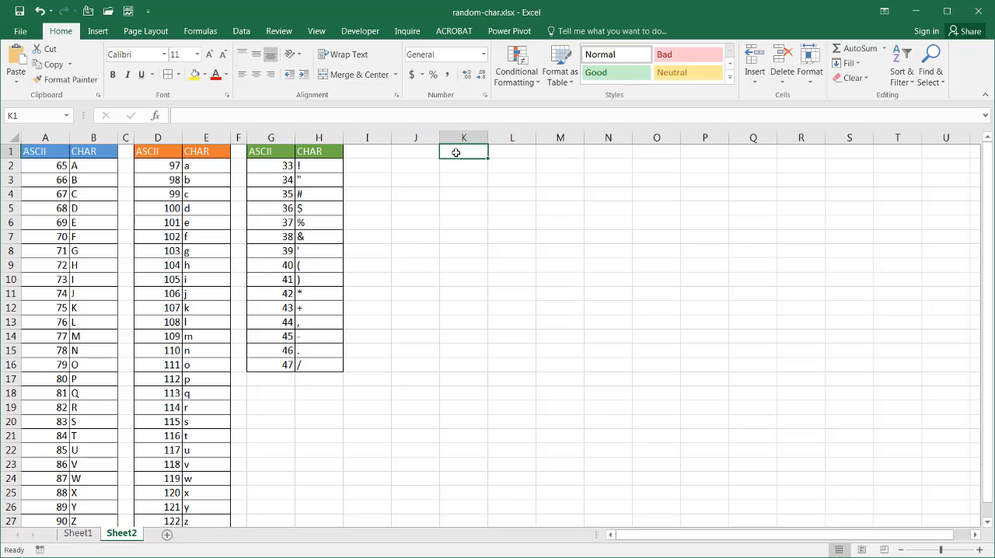
pyautogui.write('Ty')
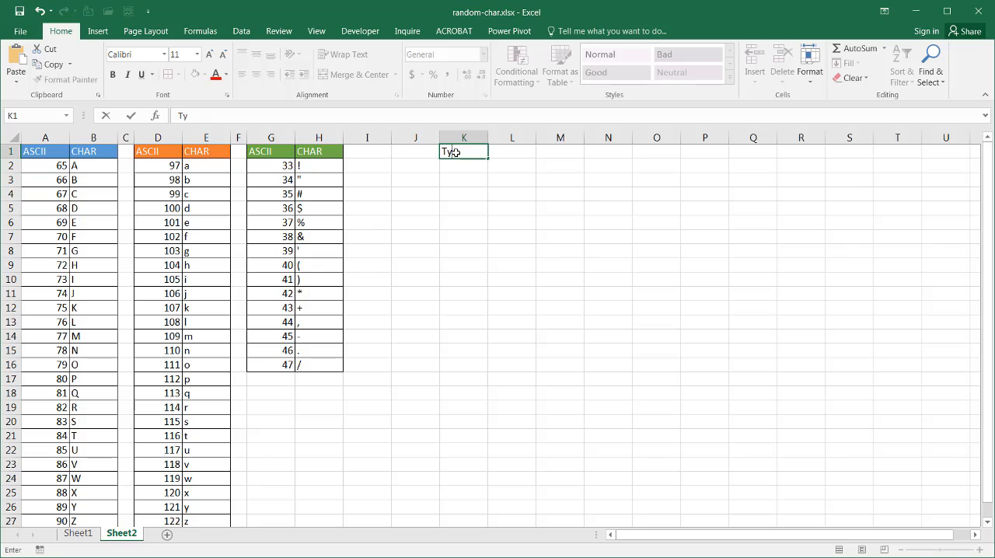
pyautogui.write('ch')
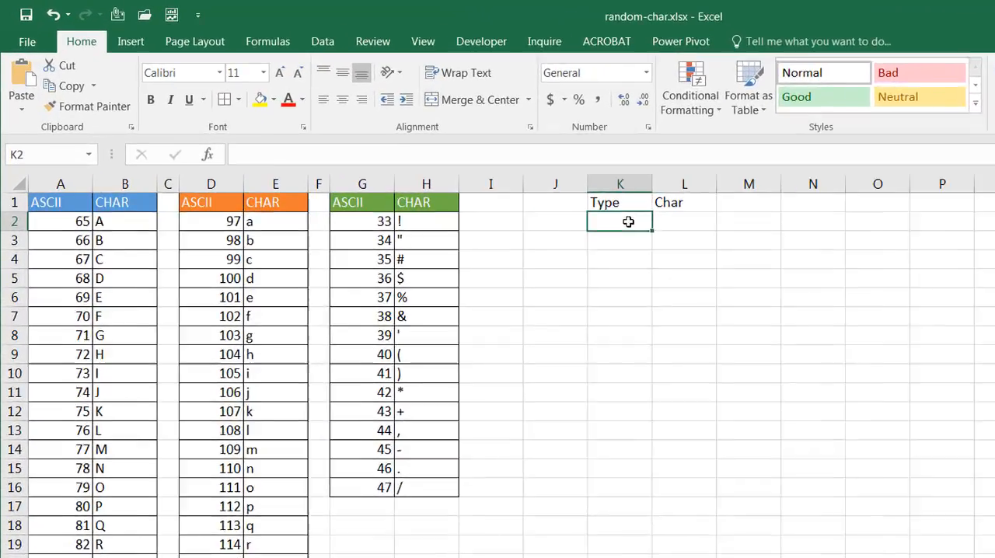
pyautogui.write('Upper')
pyautogui.click(620, 241)
pyautogui.write('Lower')
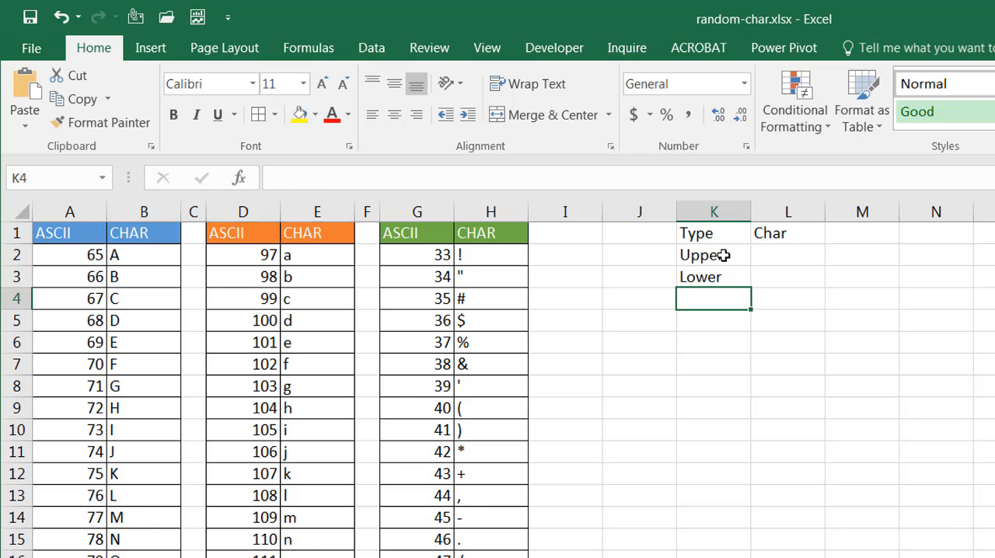
pyautogui.write('Number')
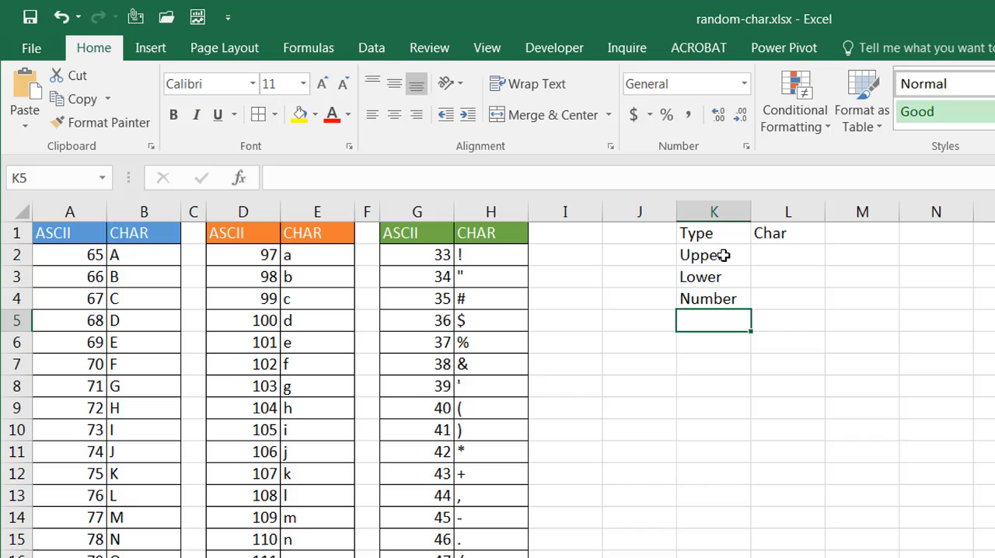
pyautogui.write('Spci')
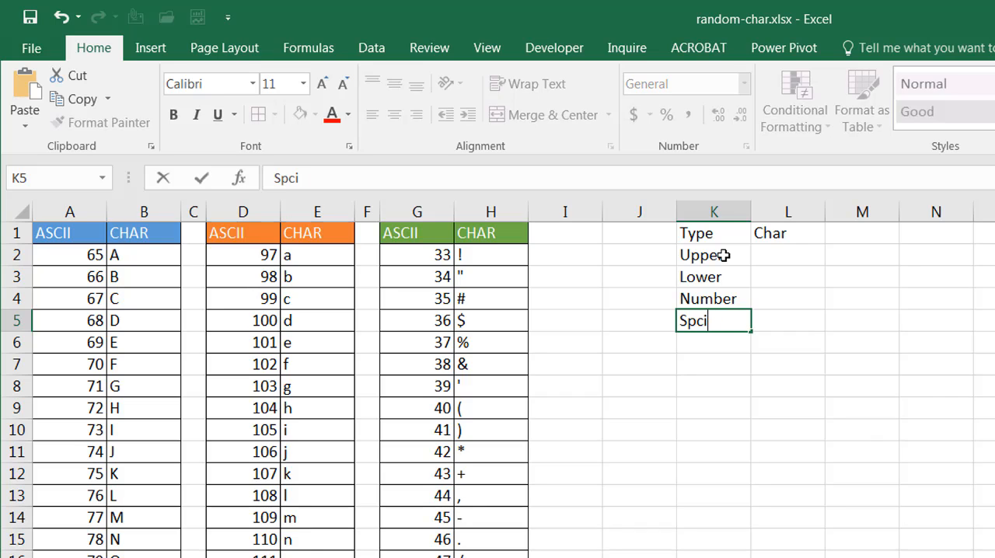
pyautogui.write('Special')
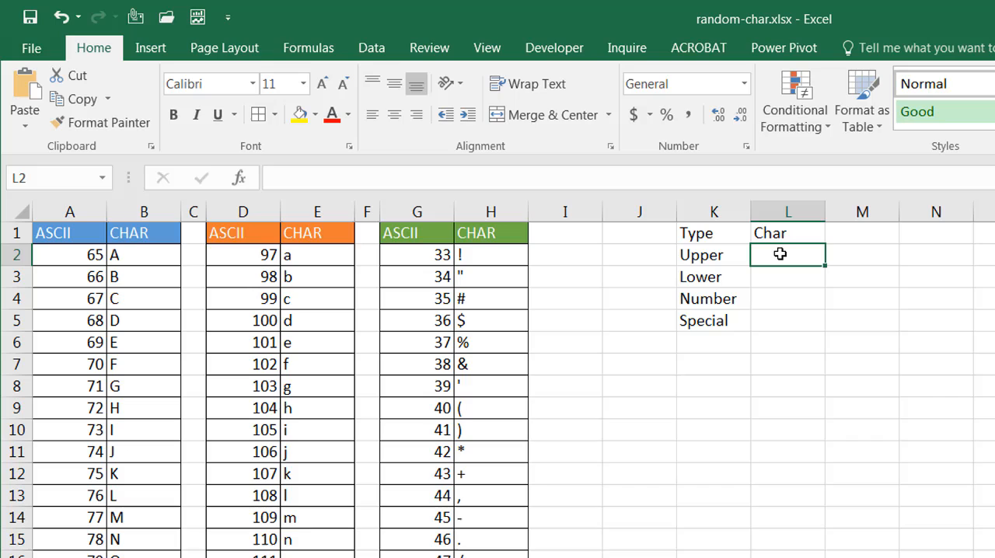
pyautogui.moveTo(776, 254)
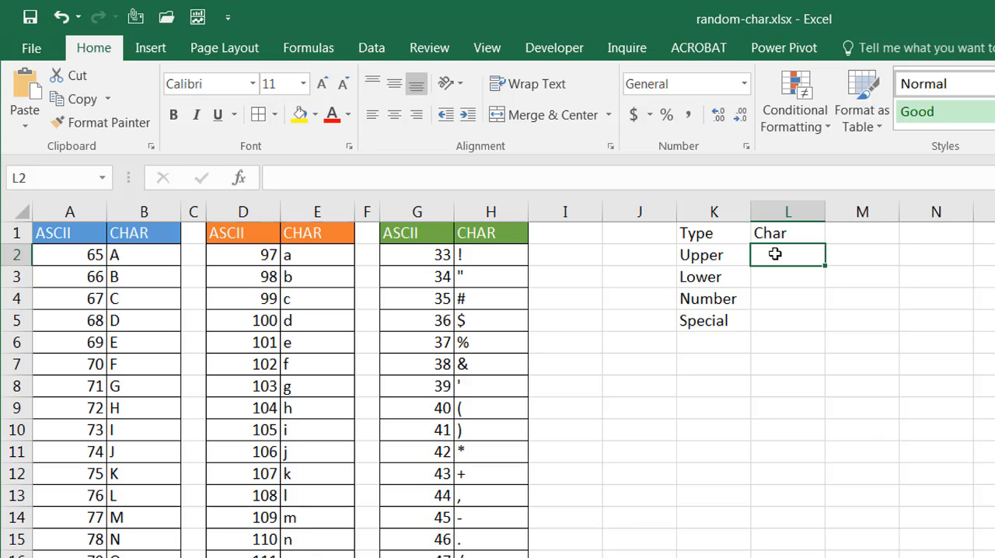
pyautogui.click(143, 254)
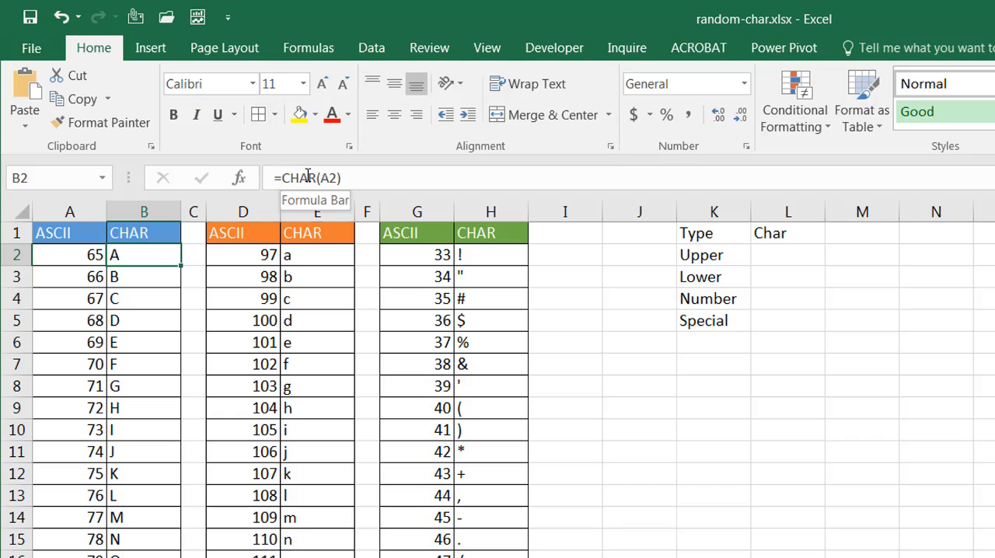
pyautogui.moveTo(334, 177)
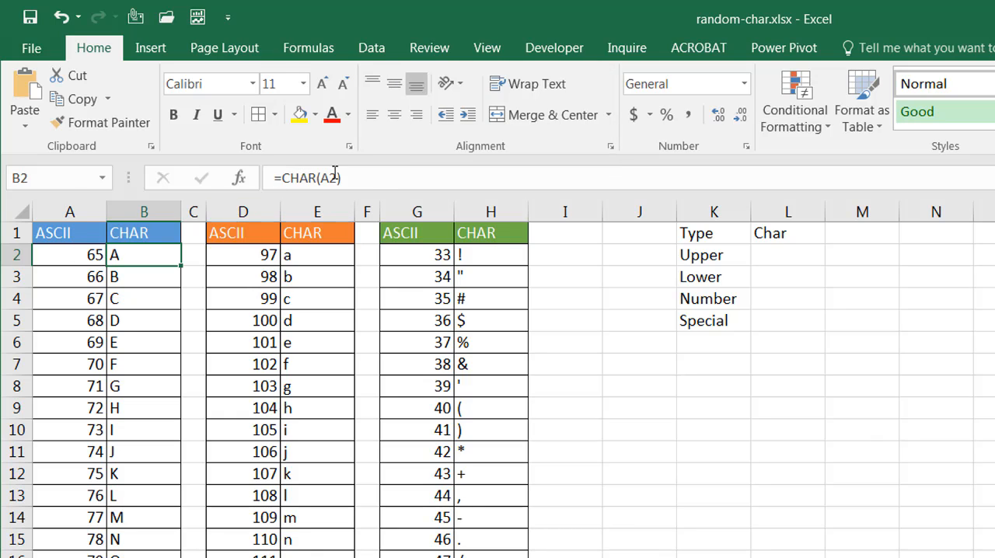
pyautogui.moveTo(336, 177)
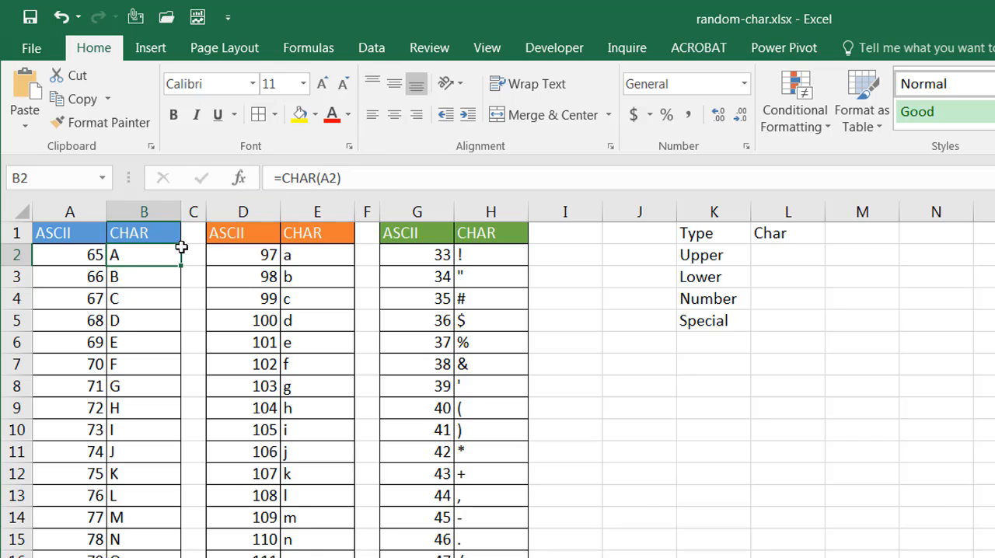
pyautogui.click(310, 255)
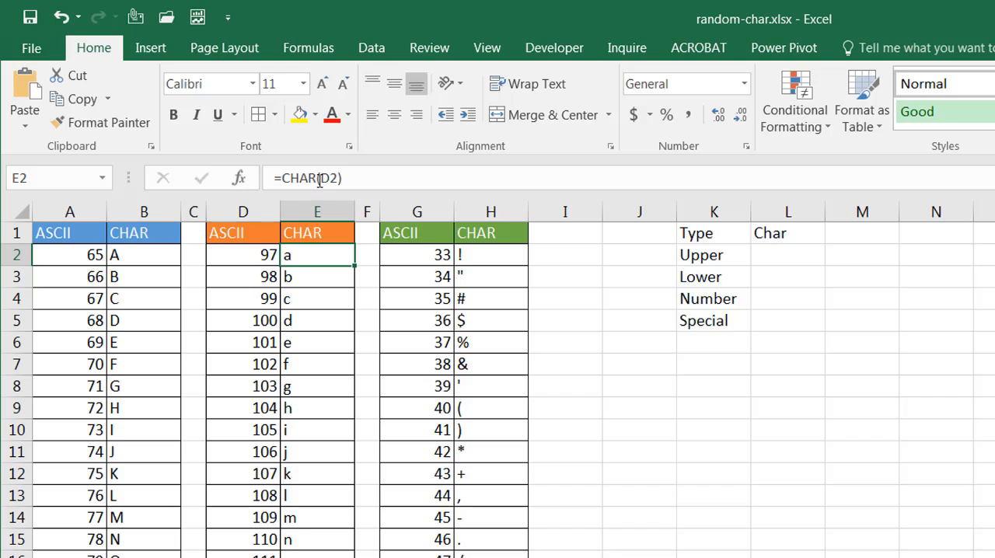
pyautogui.moveTo(369, 307)
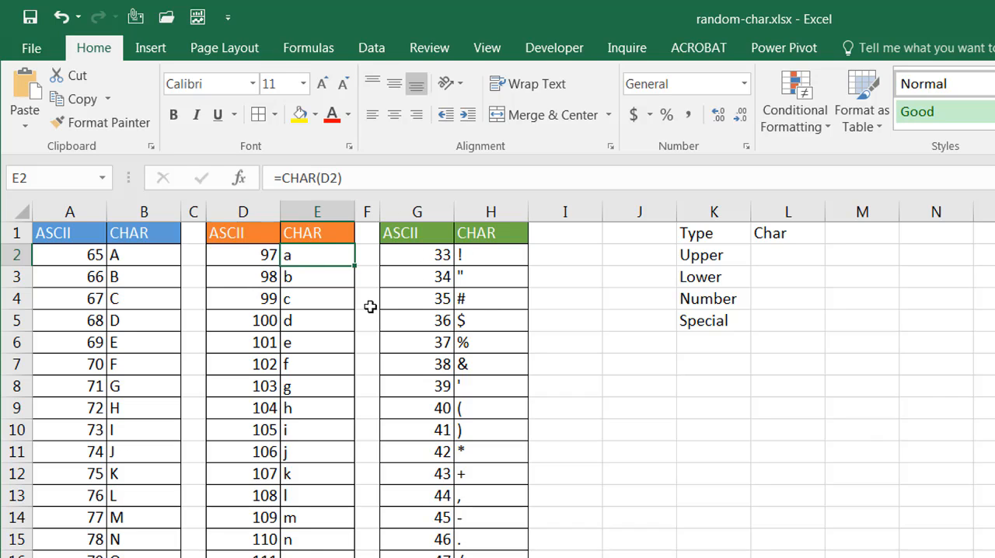
pyautogui.click(780, 255)
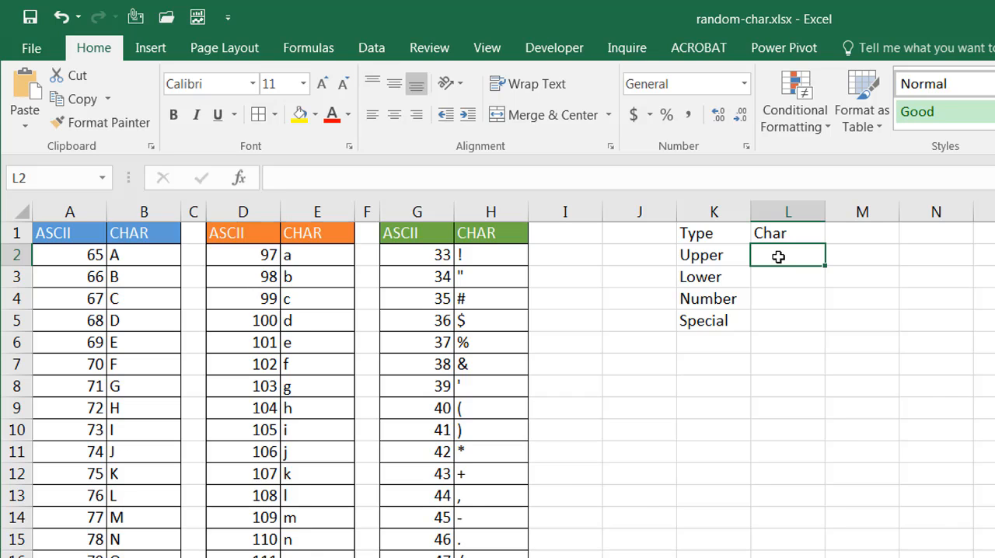
# - Enter =RANDBETWEEN(65,90) in the Upper row's Char cell L2
pyautogui.write('=rand')
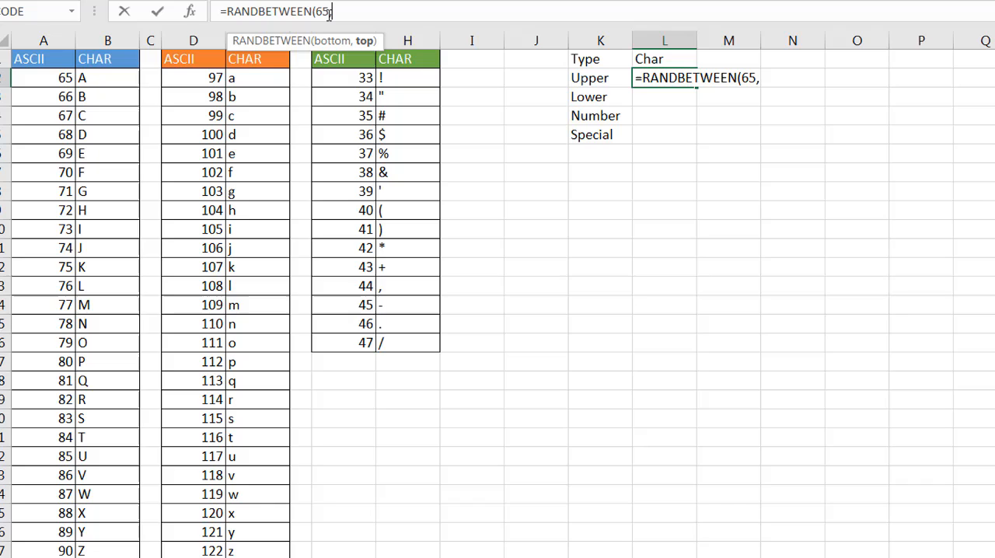
pyautogui.write('90)')
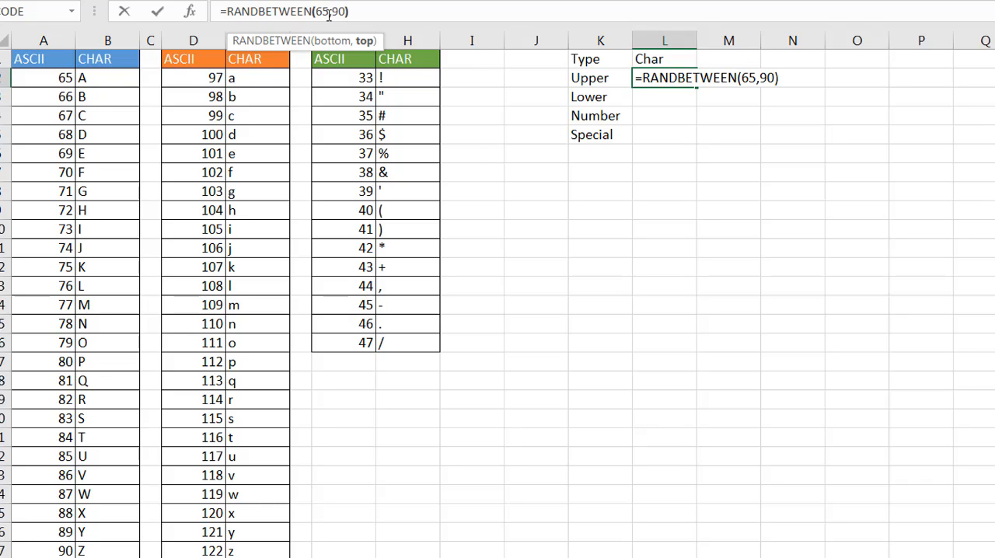
pyautogui.press('Enter')
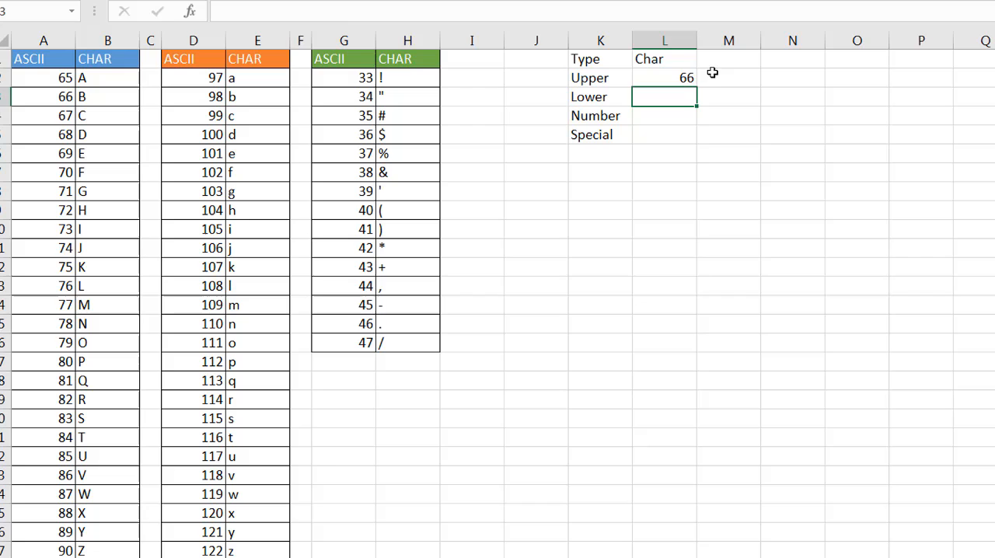
pyautogui.click(662, 77)
pyautogui.write('=char(RANDBETWEEN(65,90))')
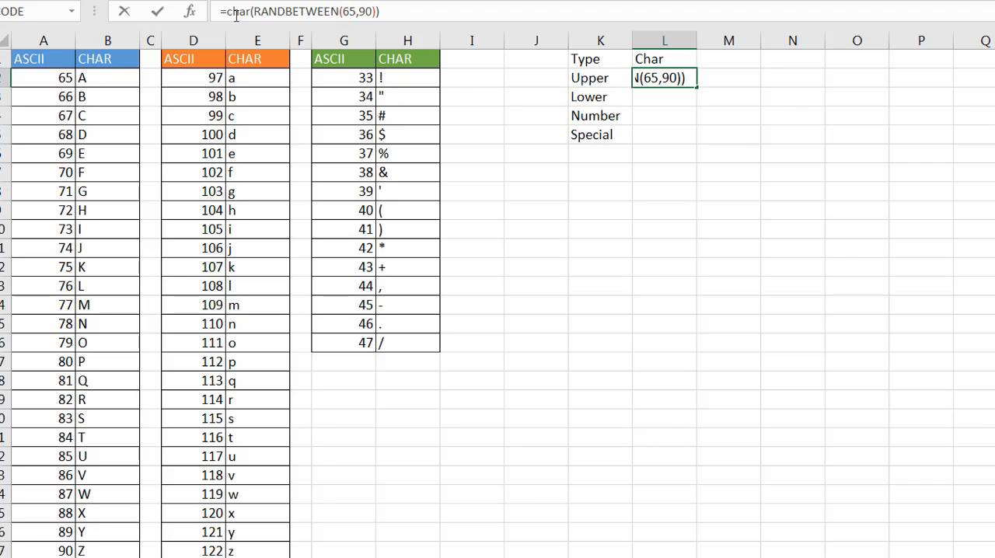
# - Confirm =CHAR(RANDBETWEEN(65,90)) in L2, giving a random capital letter (currently S)
pyautogui.press('Enter')
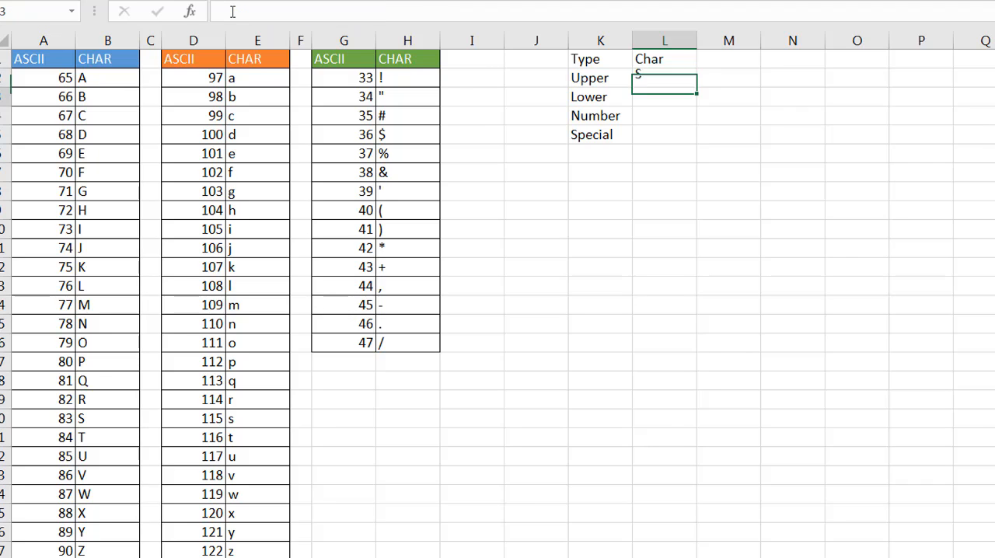
pyautogui.click(664, 78)
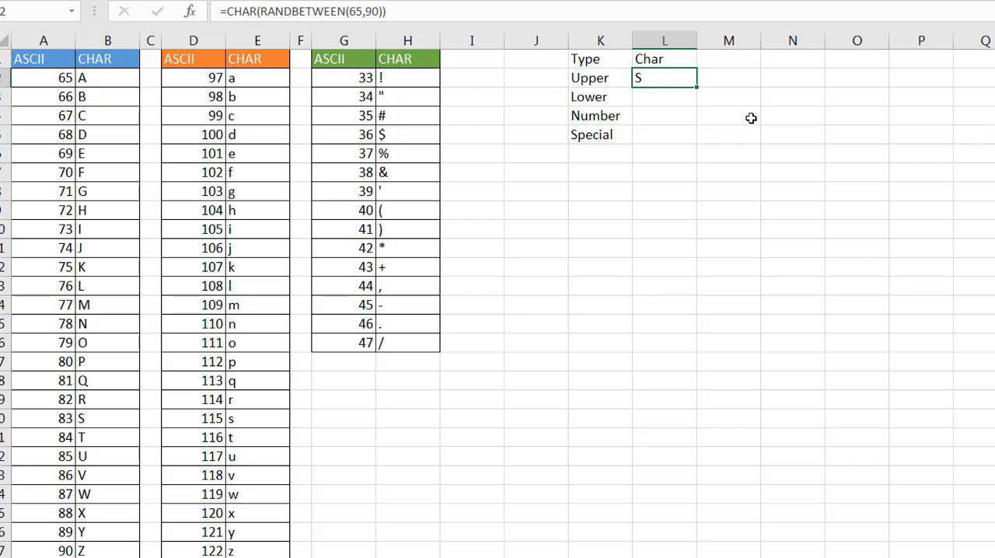
pyautogui.click(665, 97)
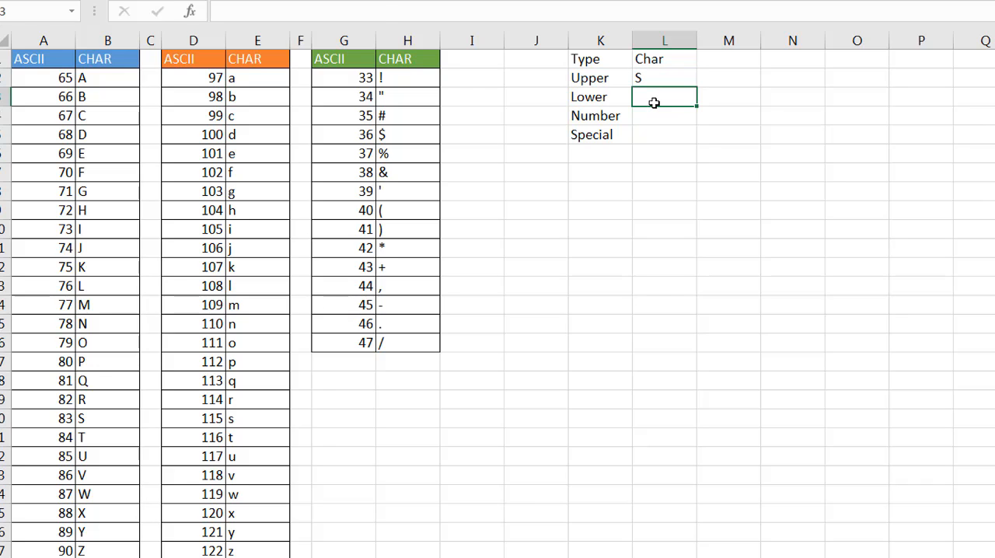
# - Enter =CHAR(RANDBETWEEN(97,122)) in L3 for a random lowercase letter
pyautogui.write('=char')
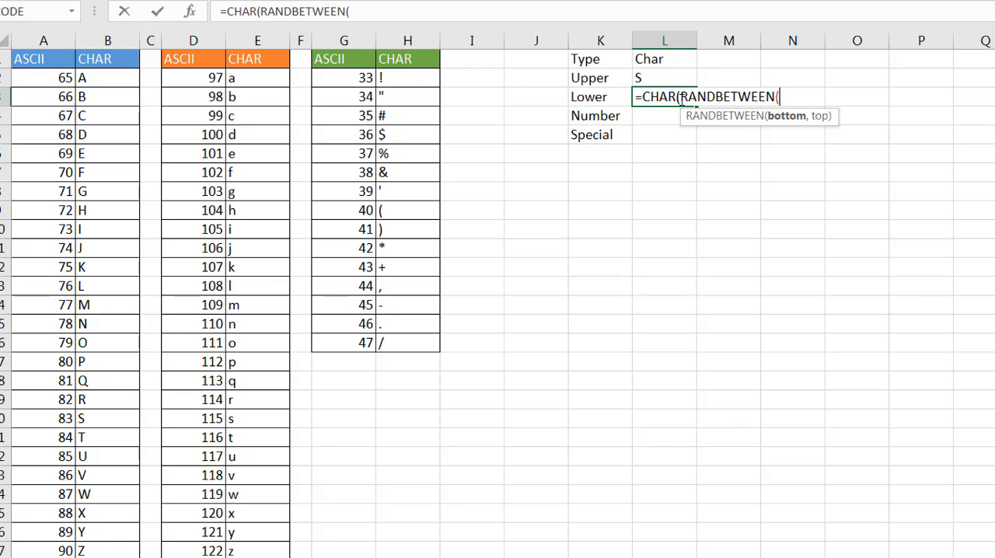
pyautogui.moveTo(279, 80)
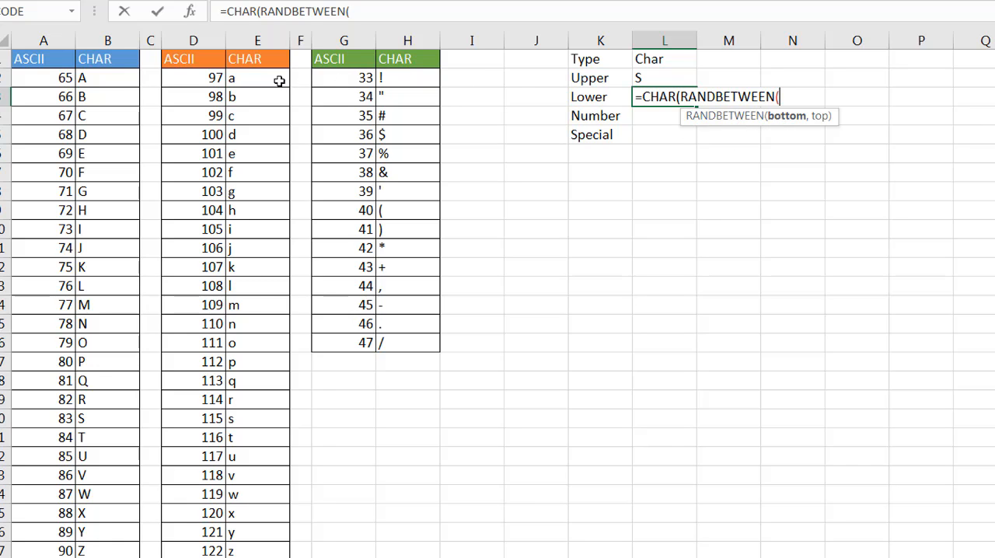
pyautogui.moveTo(360, 42)
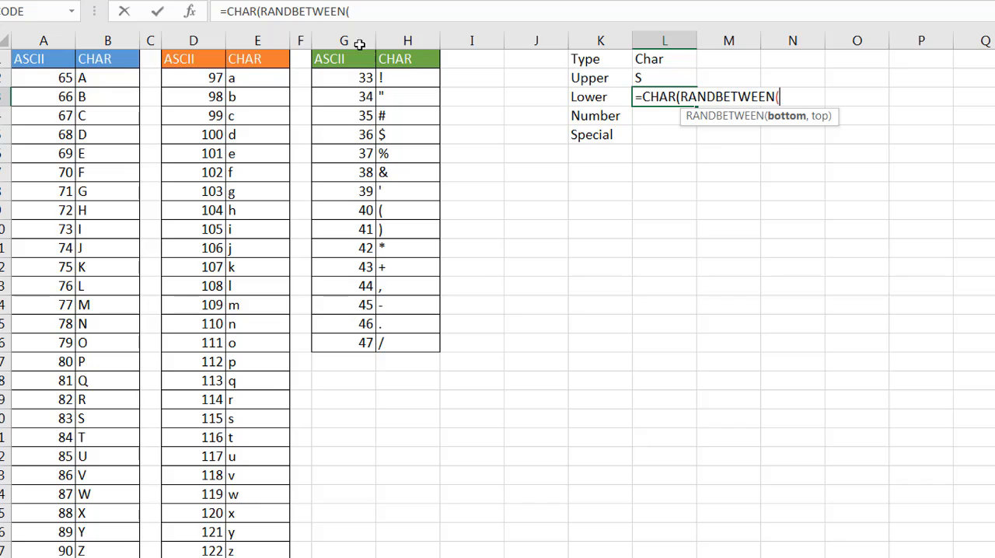
pyautogui.write('97')
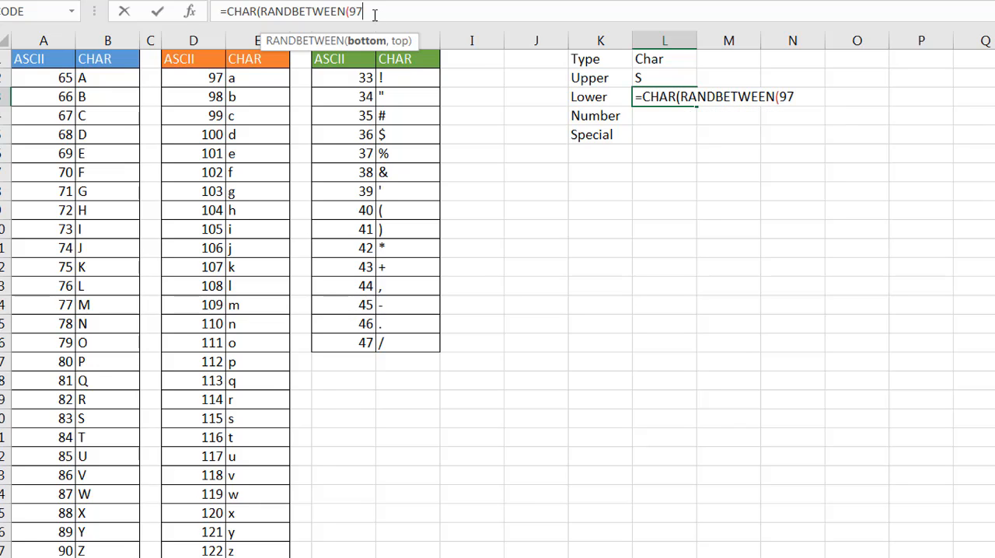
pyautogui.write(',122')
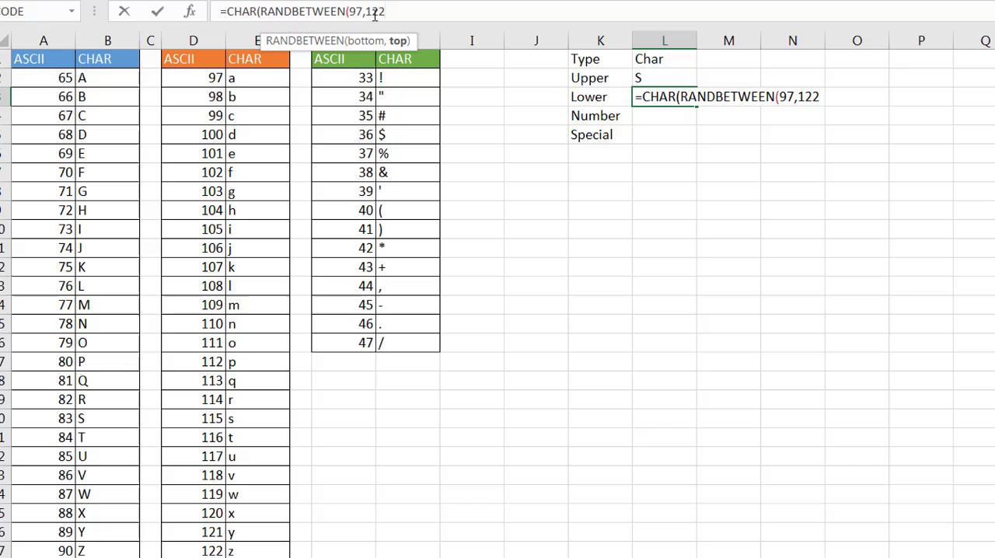
pyautogui.write('))')
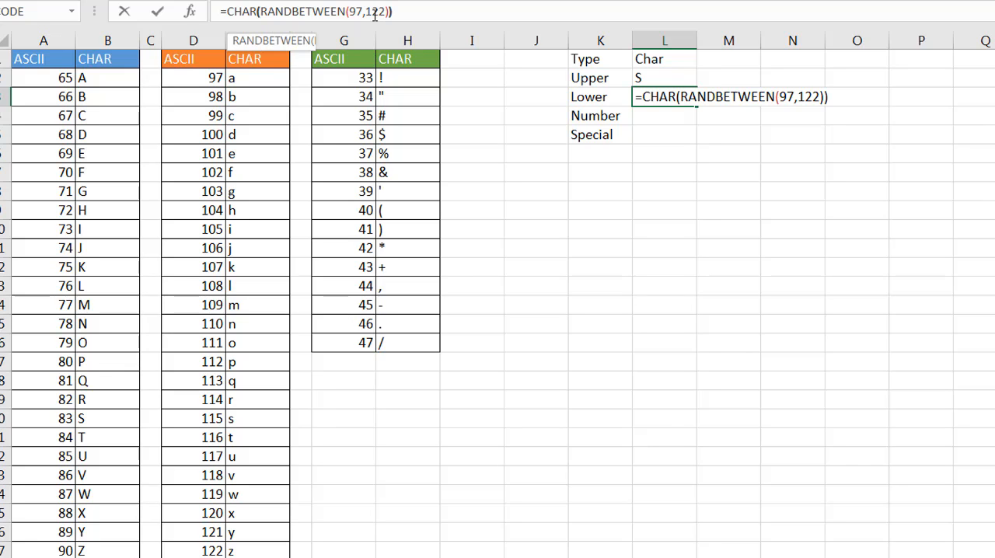
pyautogui.press('Enter')
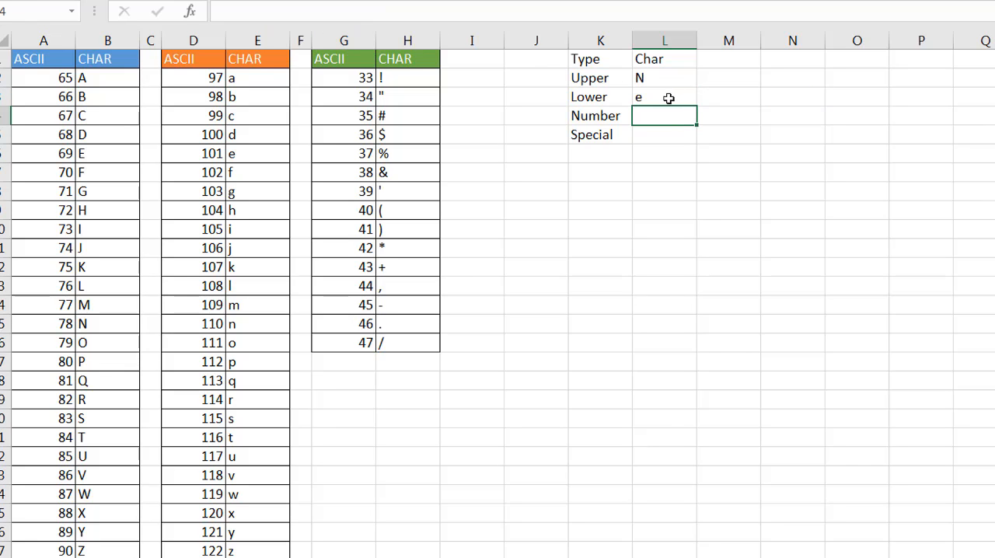
pyautogui.moveTo(664, 99)
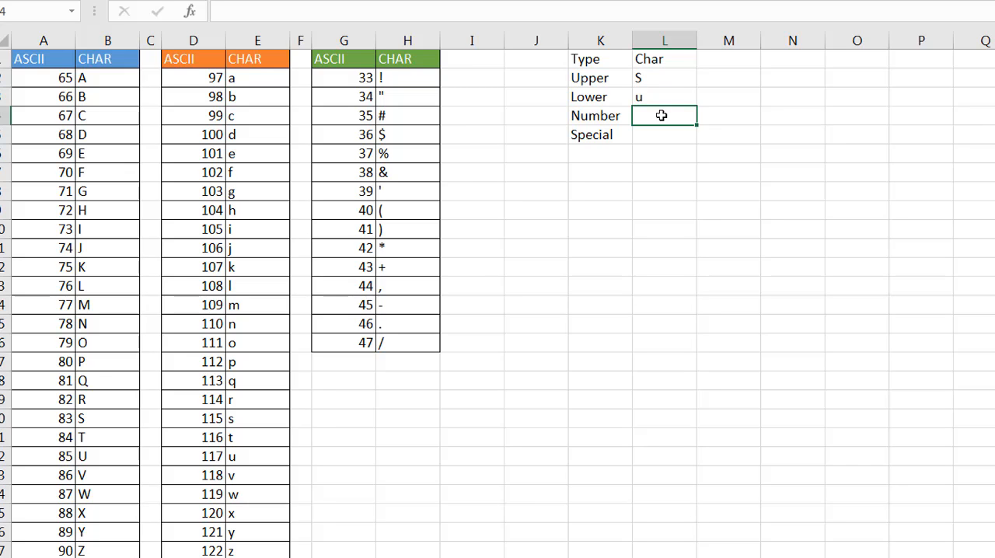
# - Enter =RANDBETWEEN(0,9) in L4 for a random digit
pyautogui.write('=r')
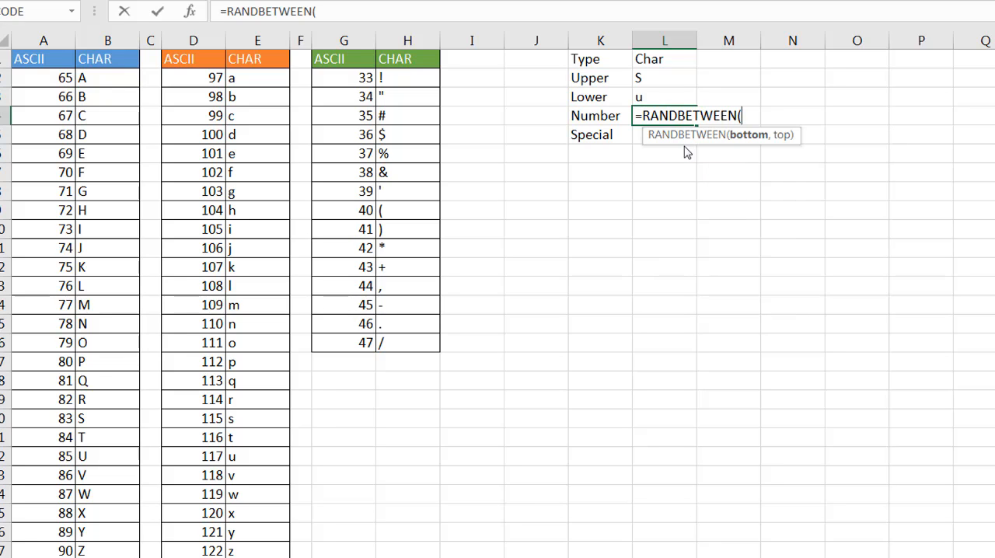
pyautogui.write('9,0')
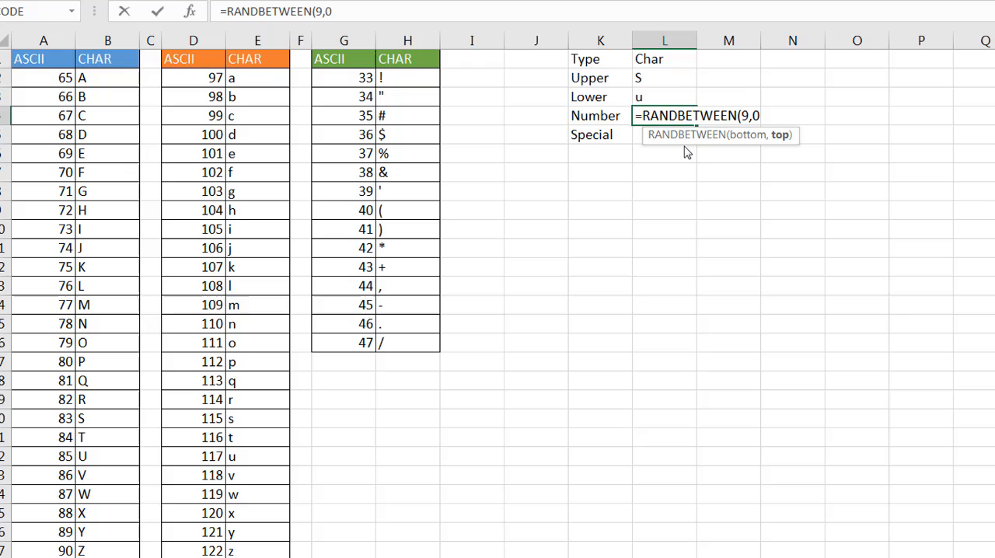
pyautogui.write(',')
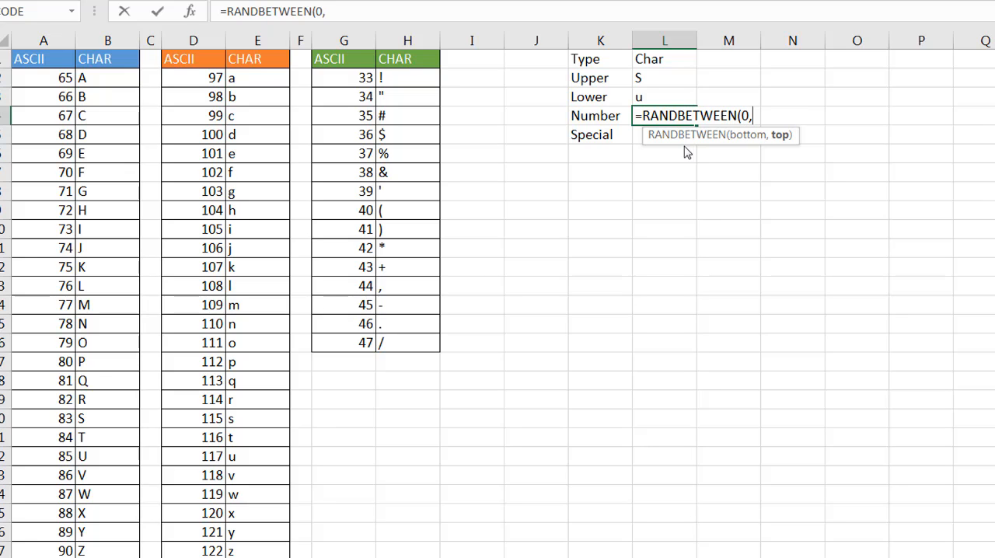
pyautogui.write('9)')
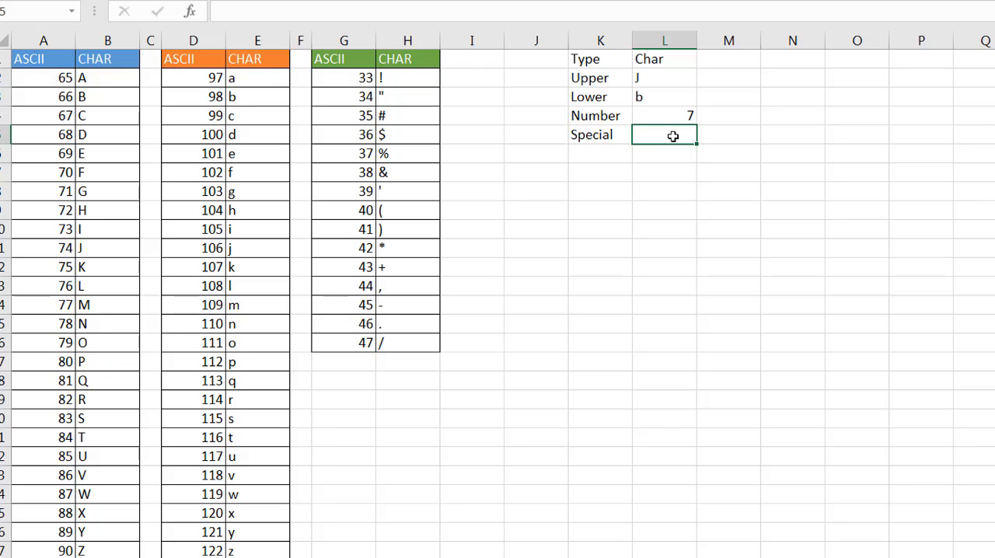
# - Enter =CHAR(RANDBETWEEN(33,47)) in L5, accepting Excel's closing-parenthesis correction
pyautogui.write('=')
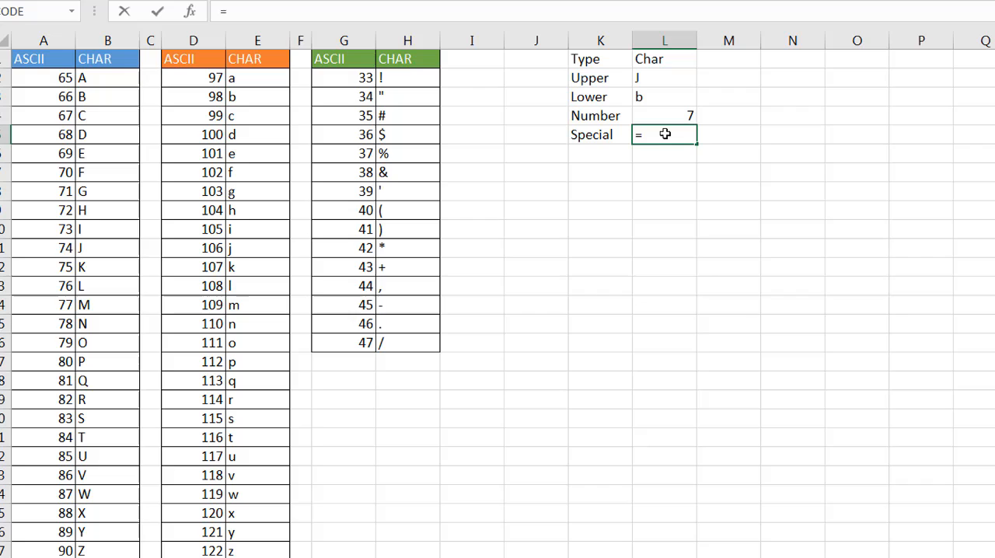
pyautogui.write('CHAR(')
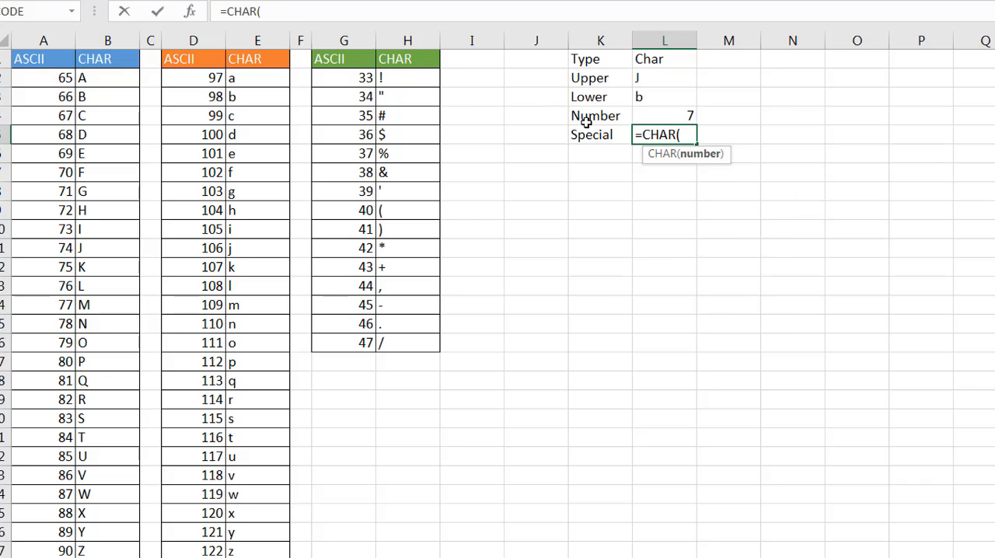
pyautogui.write('rand')
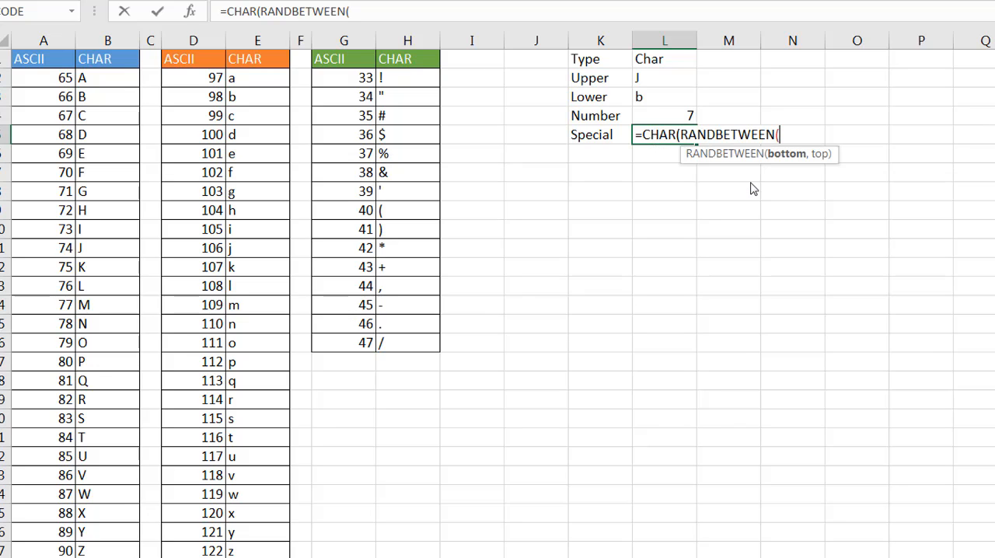
pyautogui.write('33,')
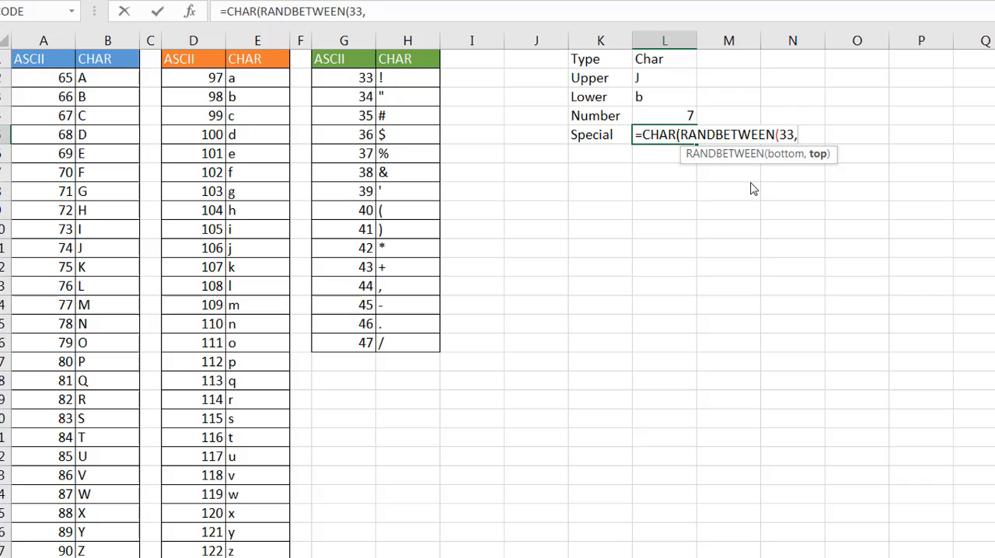
pyautogui.write('47)')
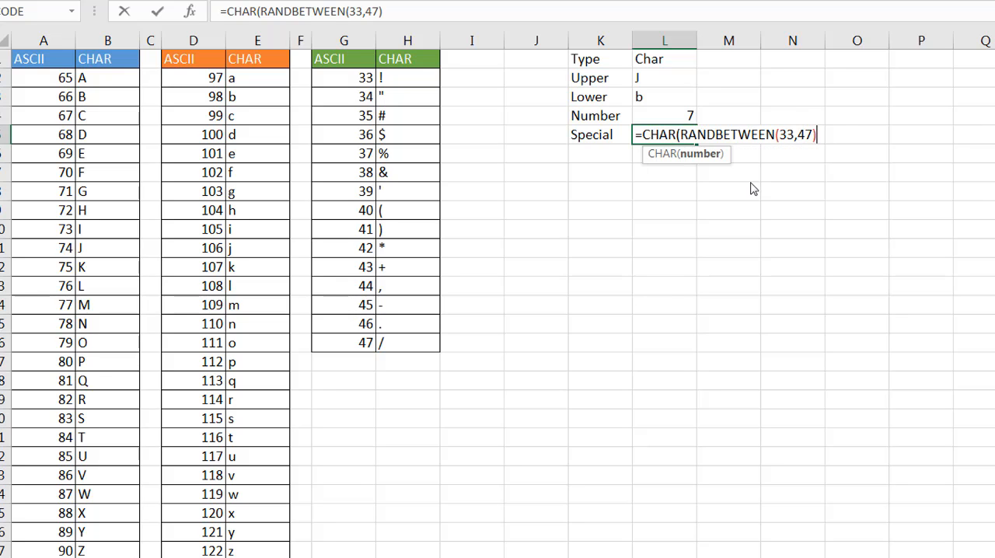
pyautogui.press('Enter')
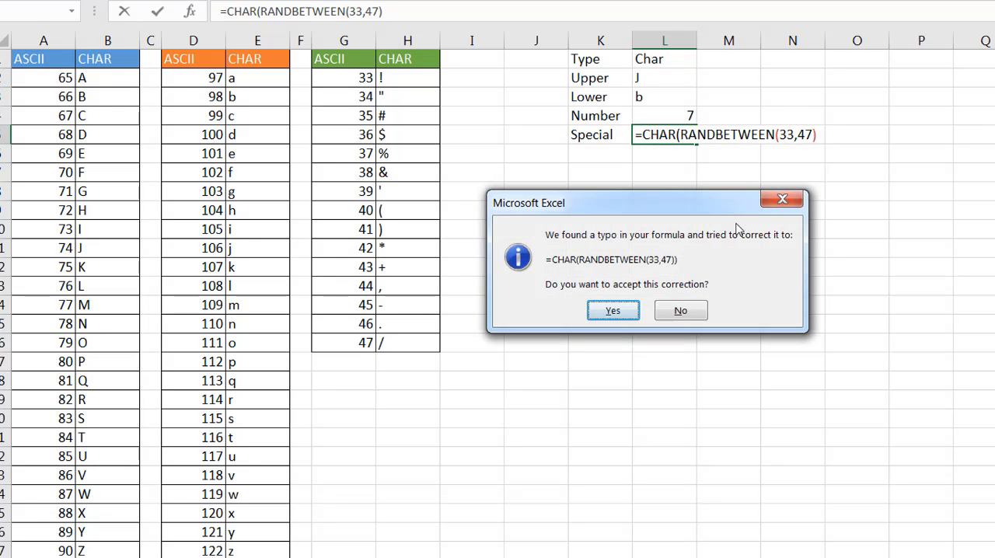
pyautogui.moveTo(612, 310)
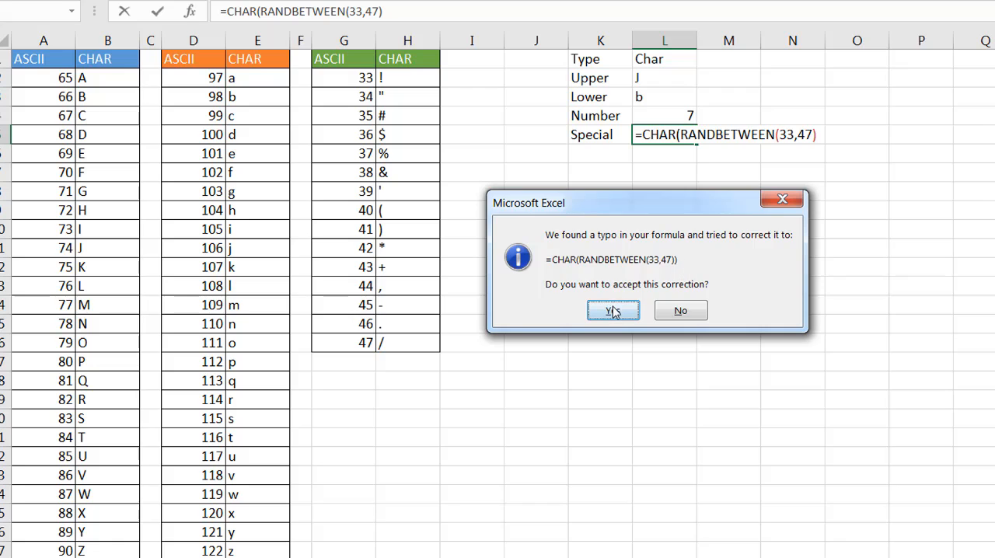
pyautogui.click(612, 310)
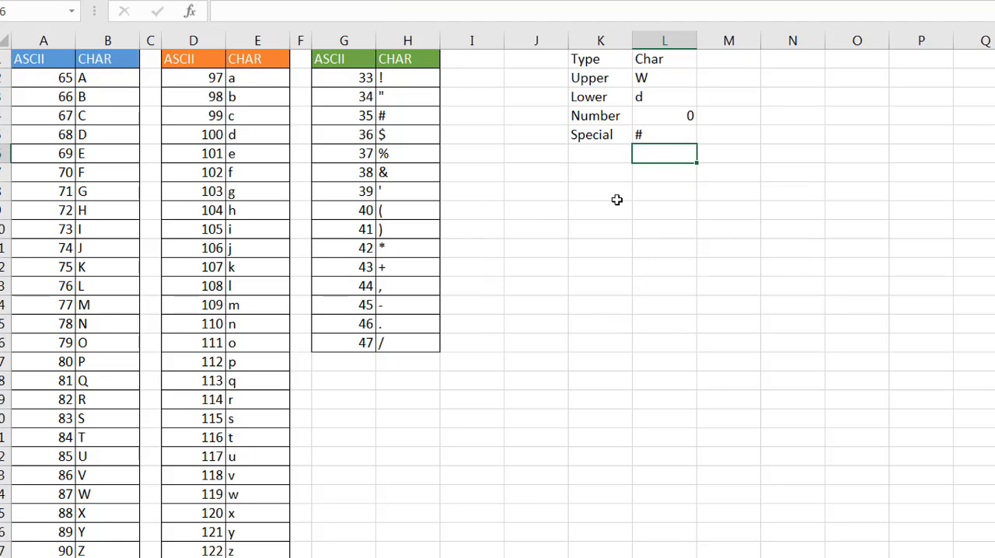
pyautogui.moveTo(659, 170)
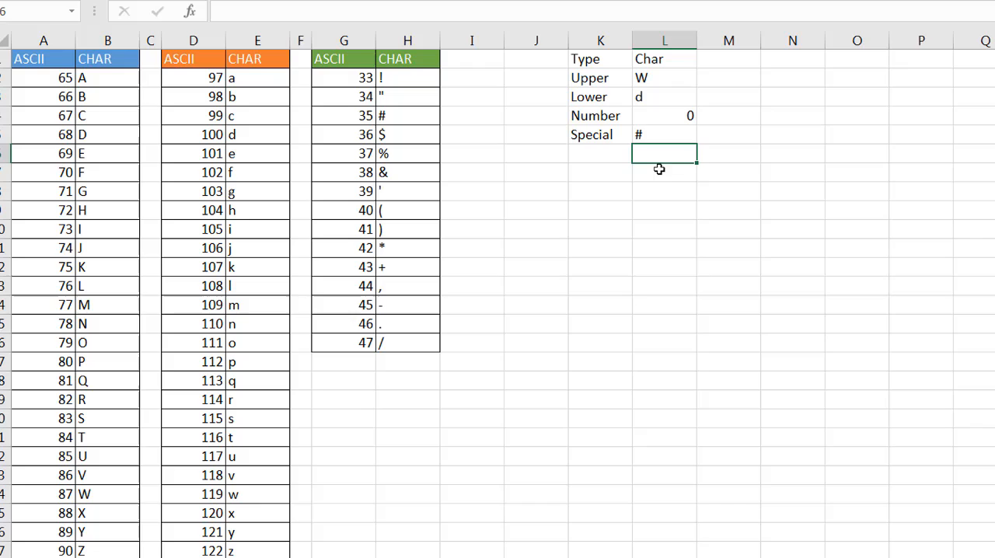
pyautogui.click(664, 172)
pyautogui.write('Ra')
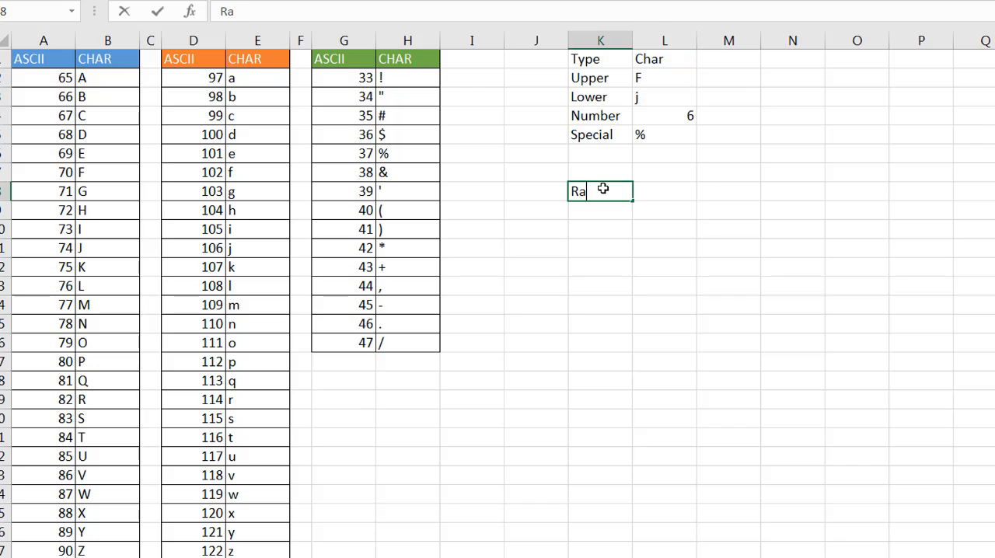
# - Type the 'Random Text' label in K8 below the Special row
pyautogui.write('ndom Text')
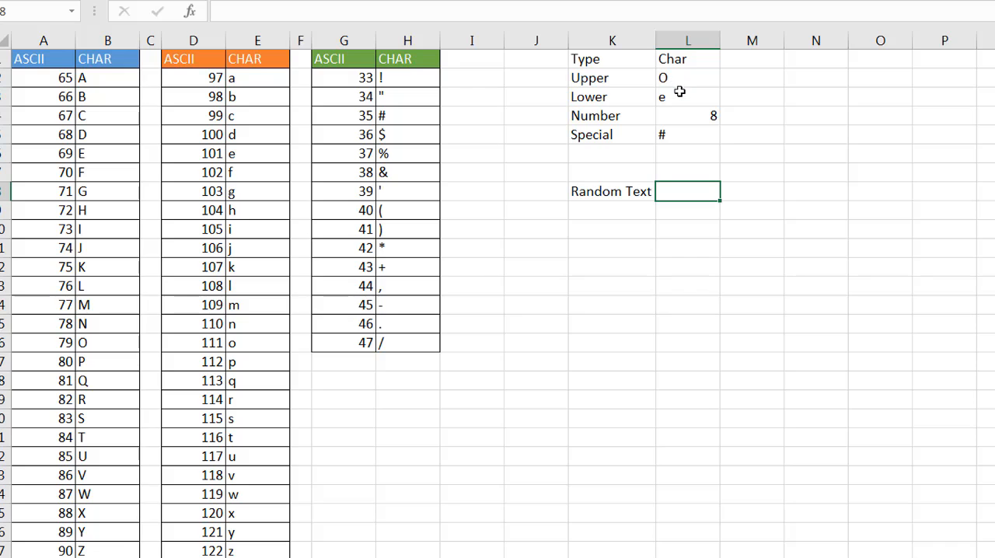
pyautogui.moveTo(675, 77)
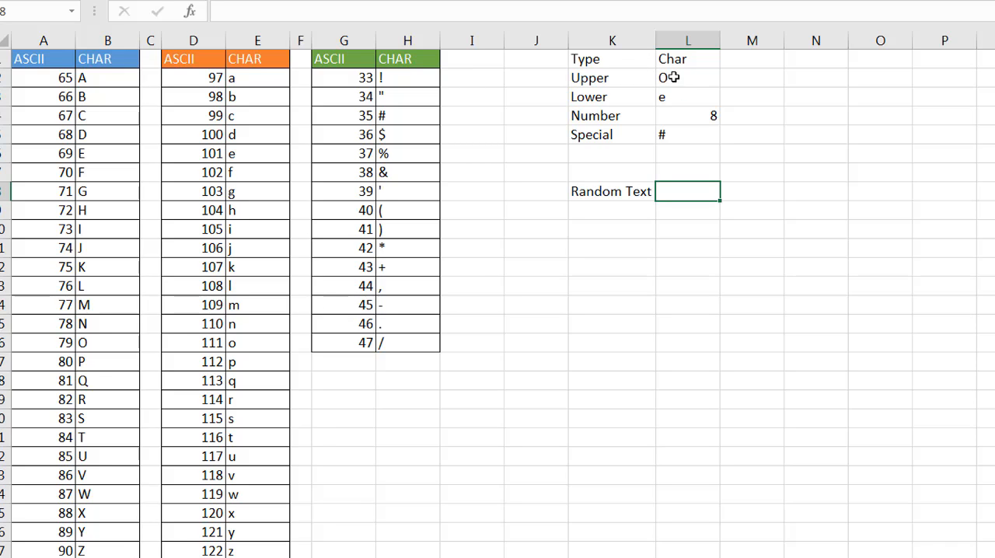
pyautogui.moveTo(681, 106)
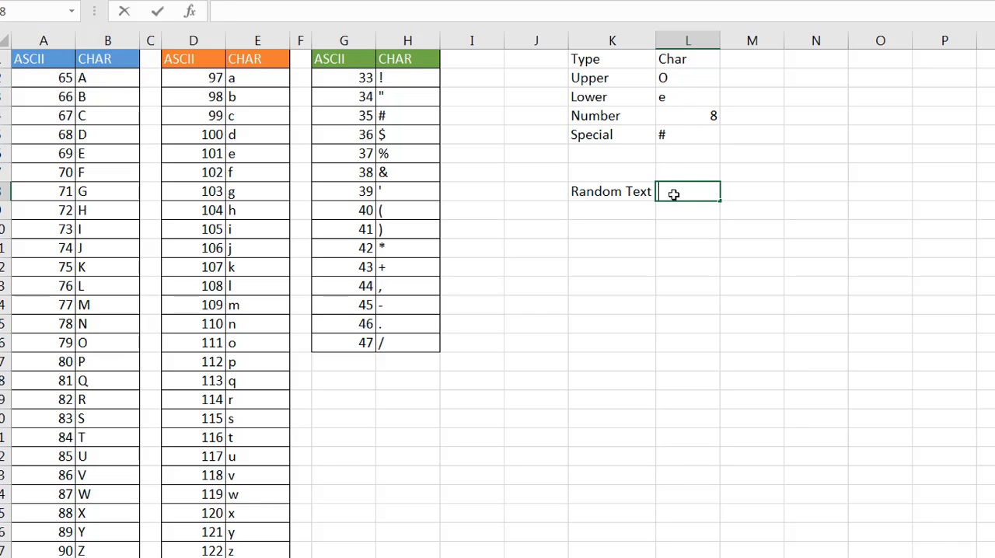
# - In L8, start =CONCATENATE( referencing L2, L3, L4, L3, L5, L2, L4
pyautogui.write('=conc')
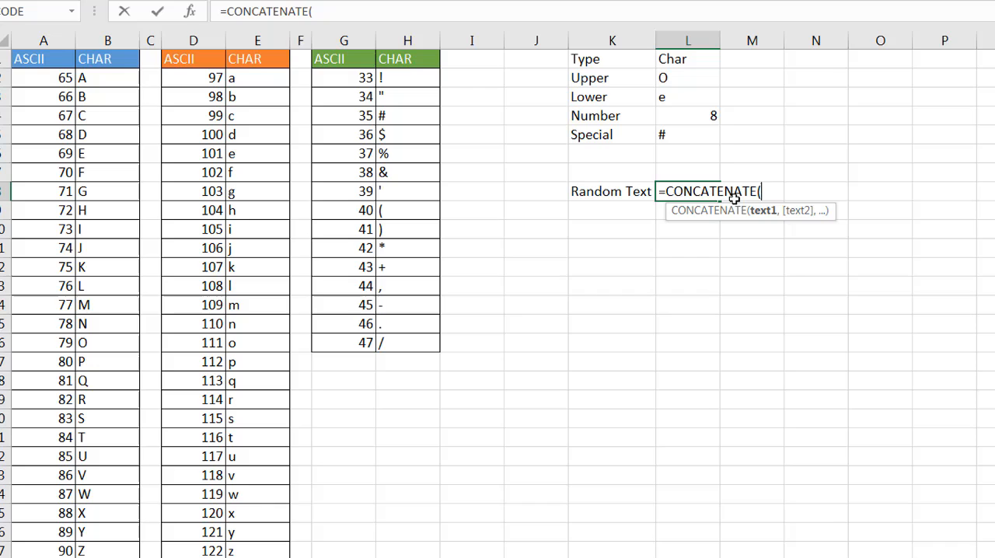
pyautogui.moveTo(682, 77)
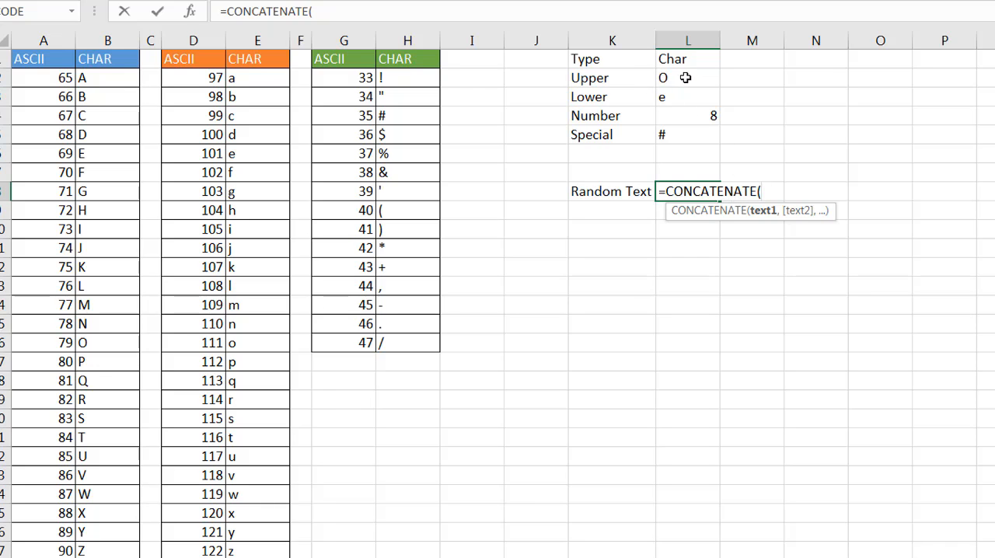
pyautogui.click(689, 78)
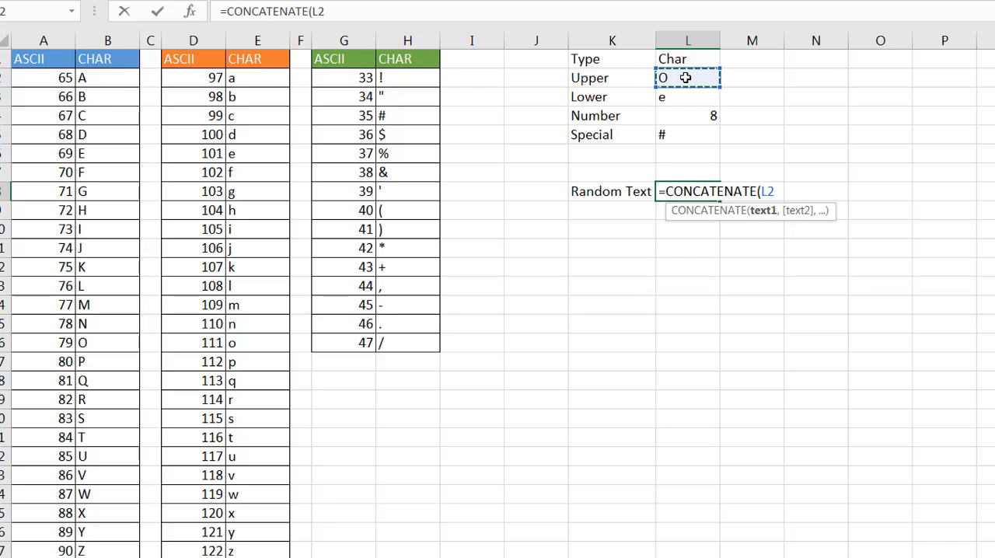
pyautogui.write(',')
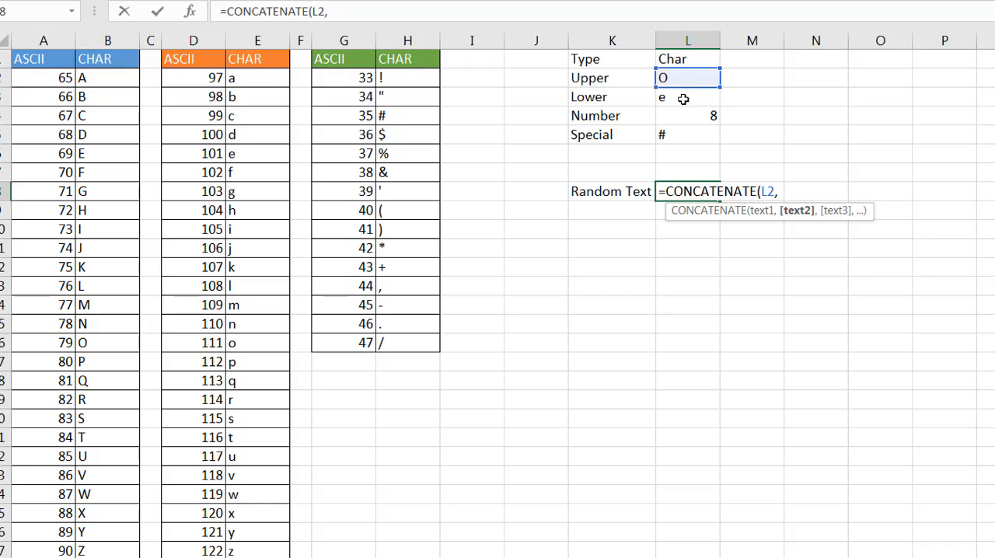
pyautogui.click(688, 97)
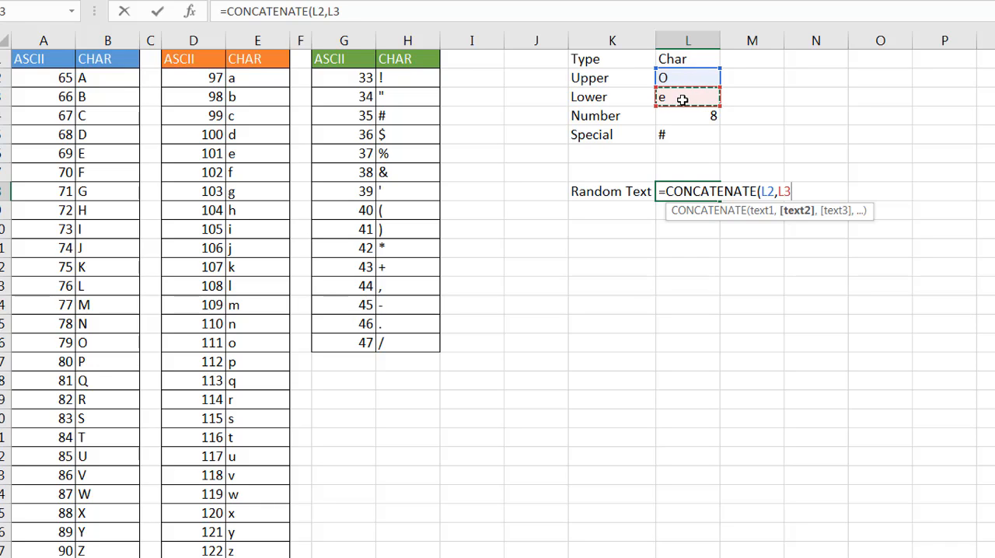
pyautogui.click(688, 115)
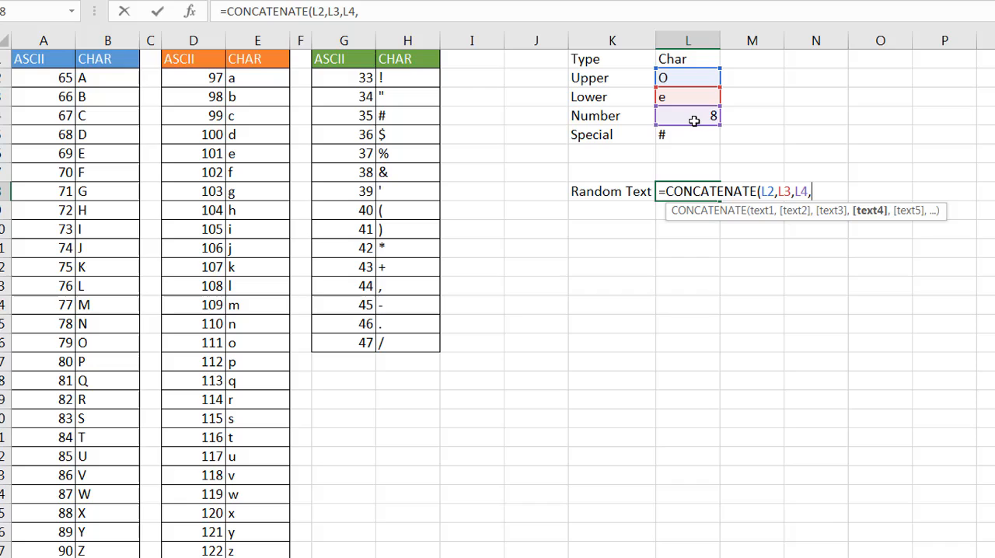
pyautogui.click(688, 96)
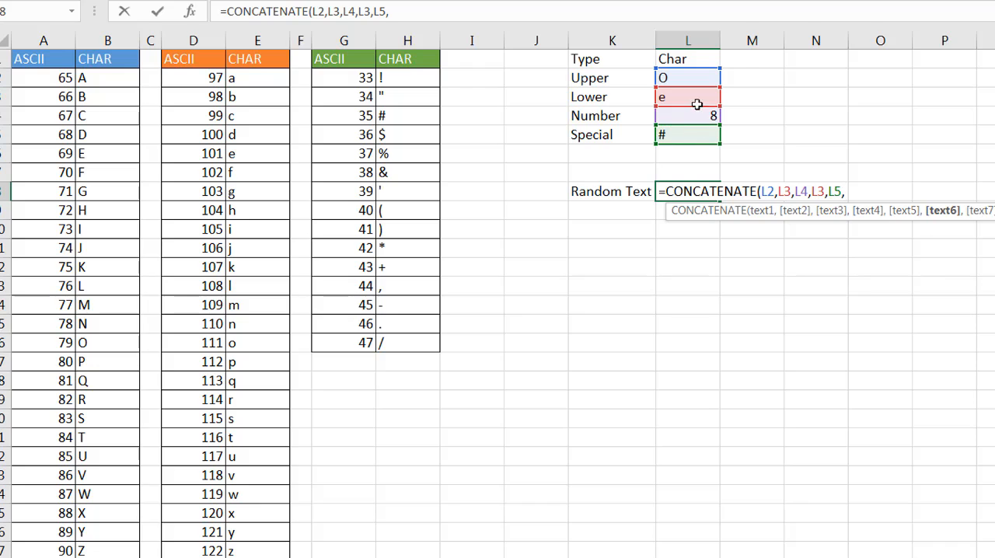
pyautogui.click(689, 77)
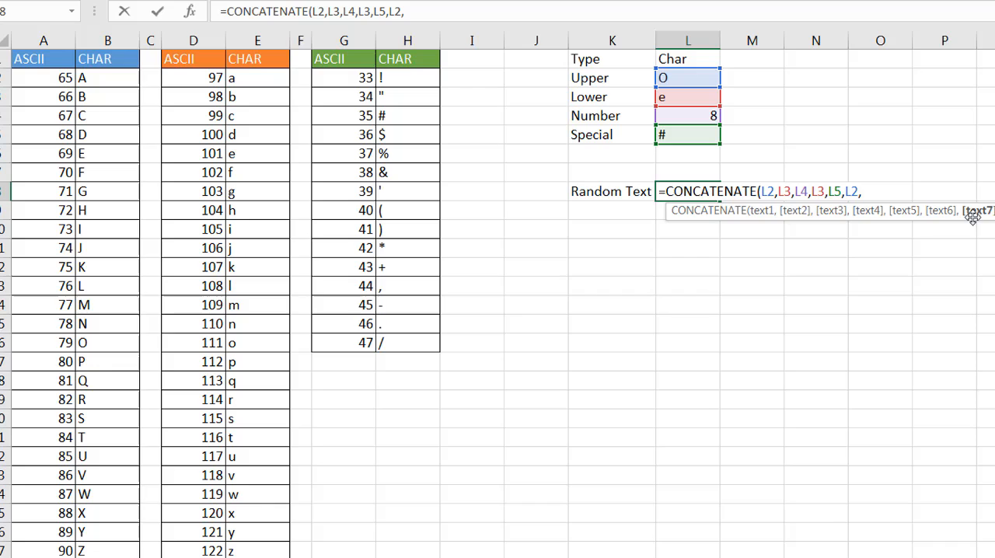
pyautogui.moveTo(697, 96)
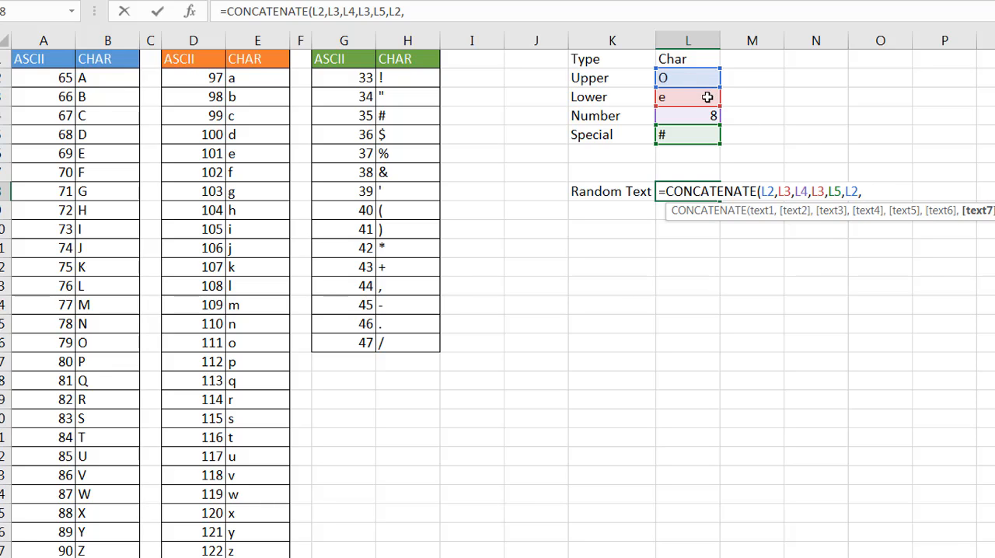
pyautogui.click(688, 115)
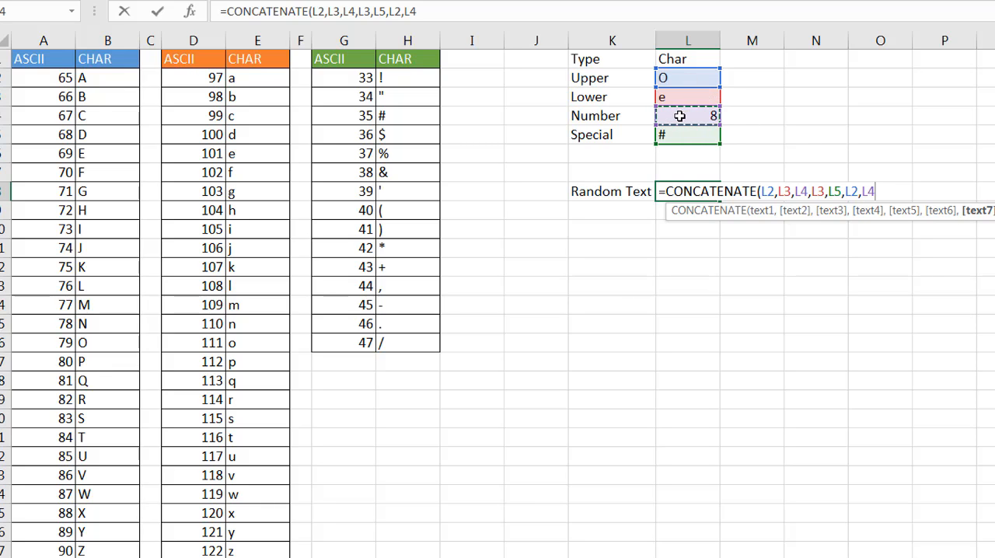
pyautogui.write(',')
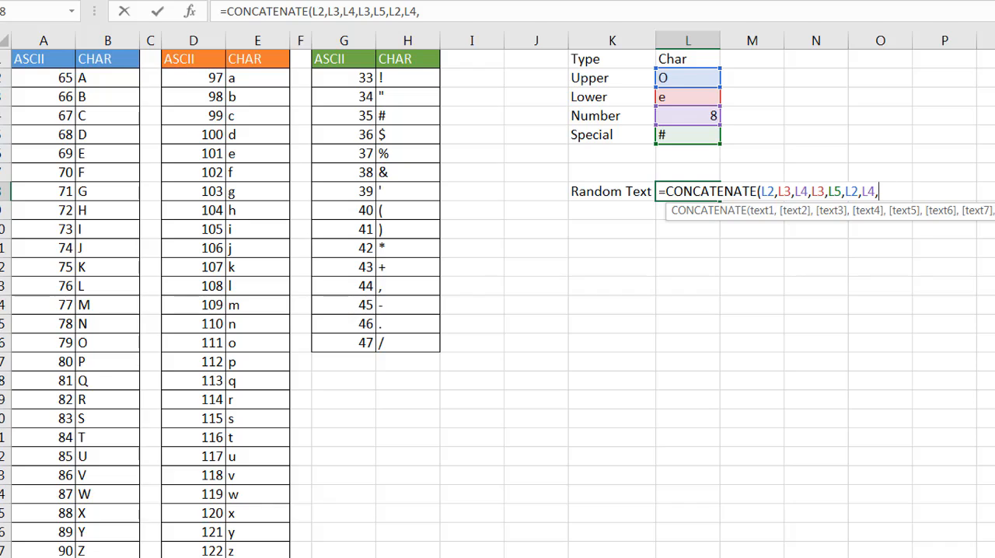